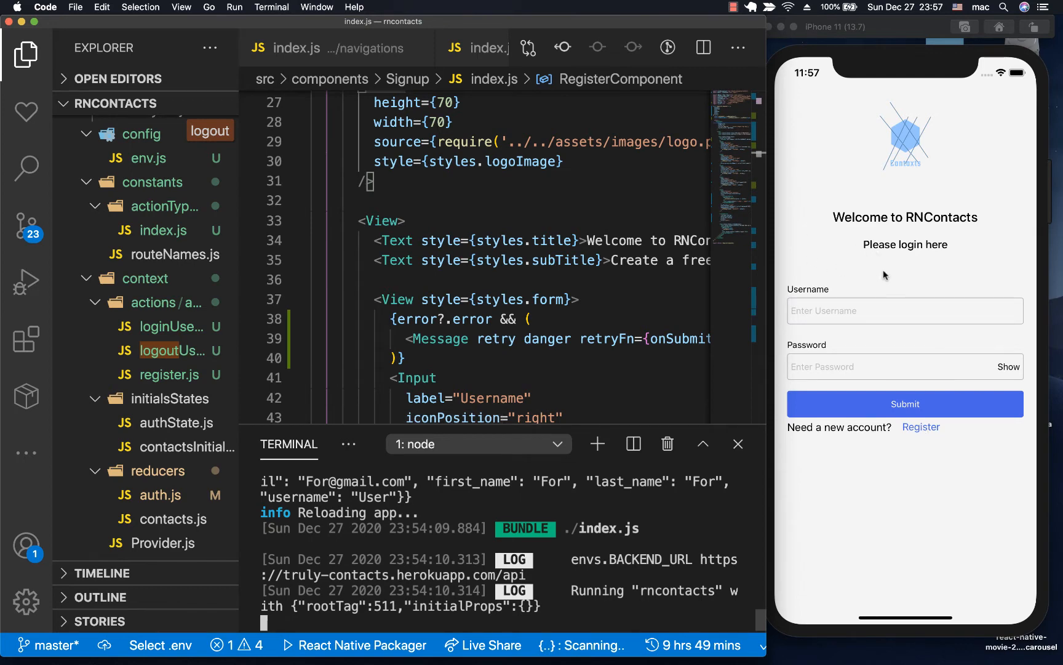
mouse_move(971, 262)
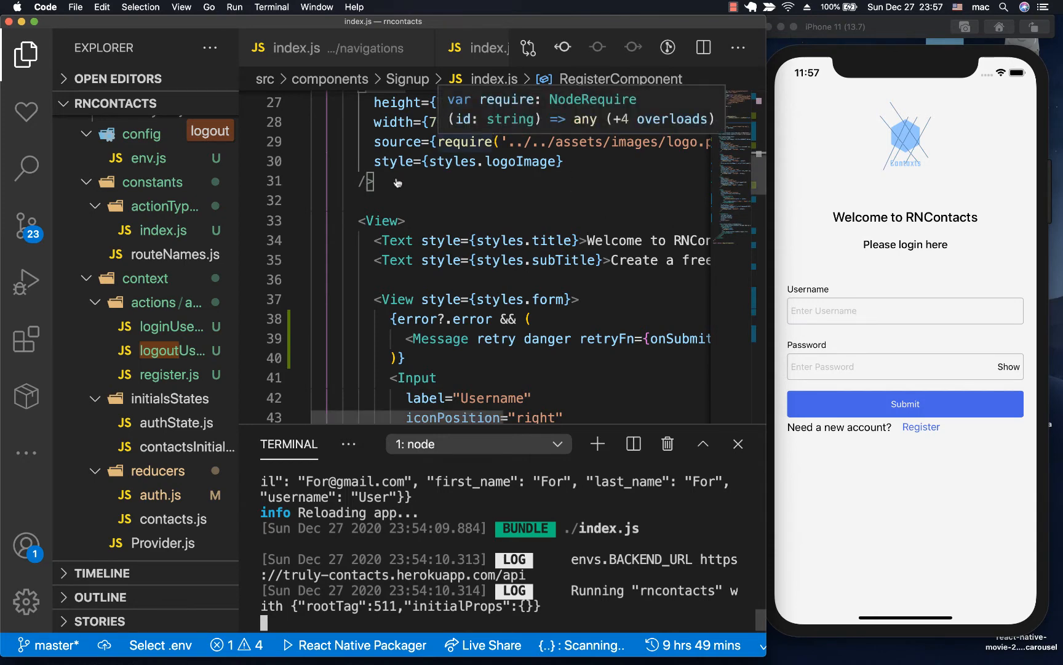
Step: In Register/index.js, give register(form)(authDispatch) a callback calling navigate(LOGIN, {...})
scroll(down, 3)
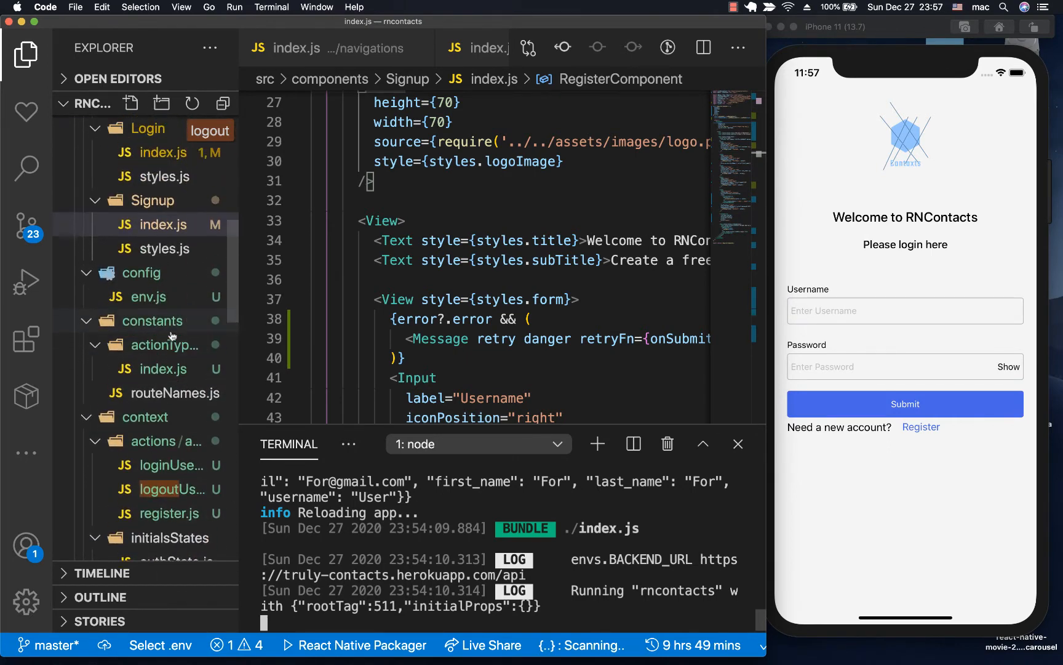
scroll(down, 3)
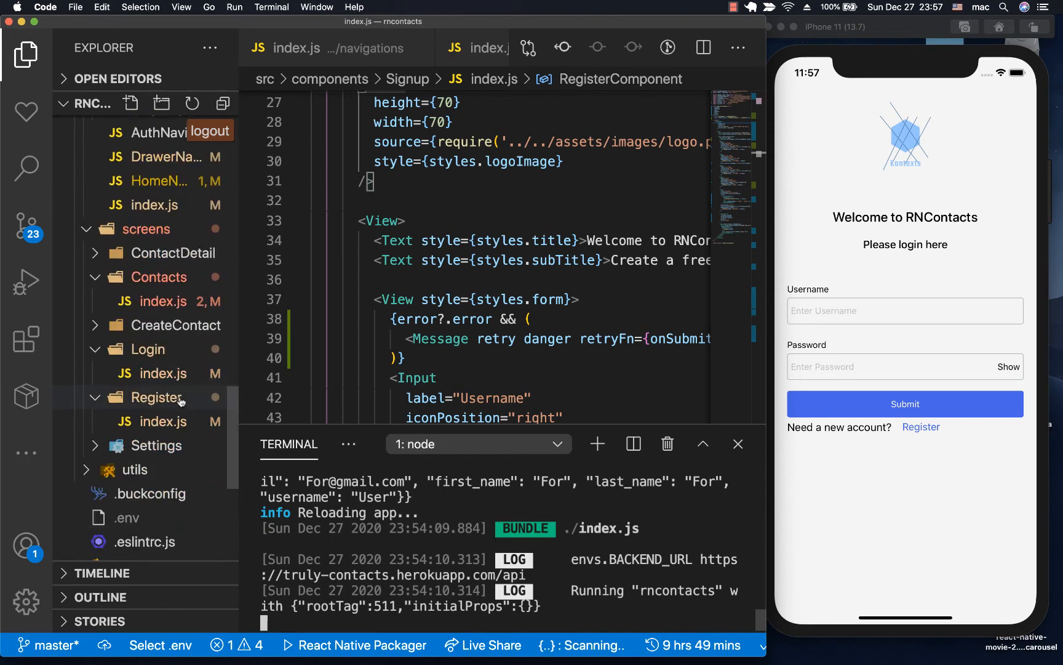
click(154, 421)
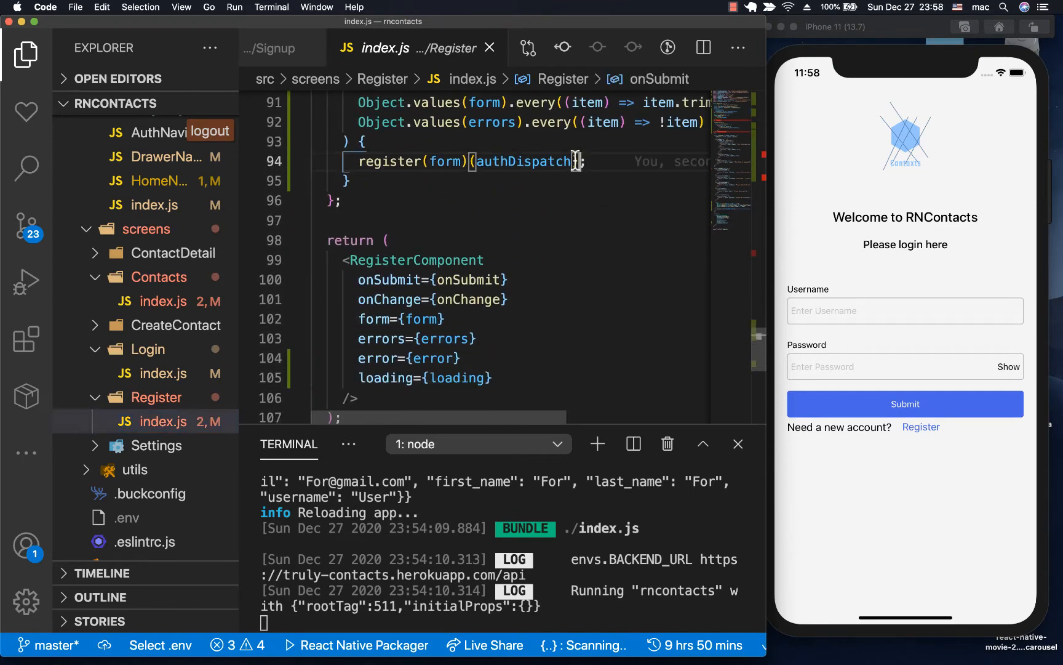
text(()))
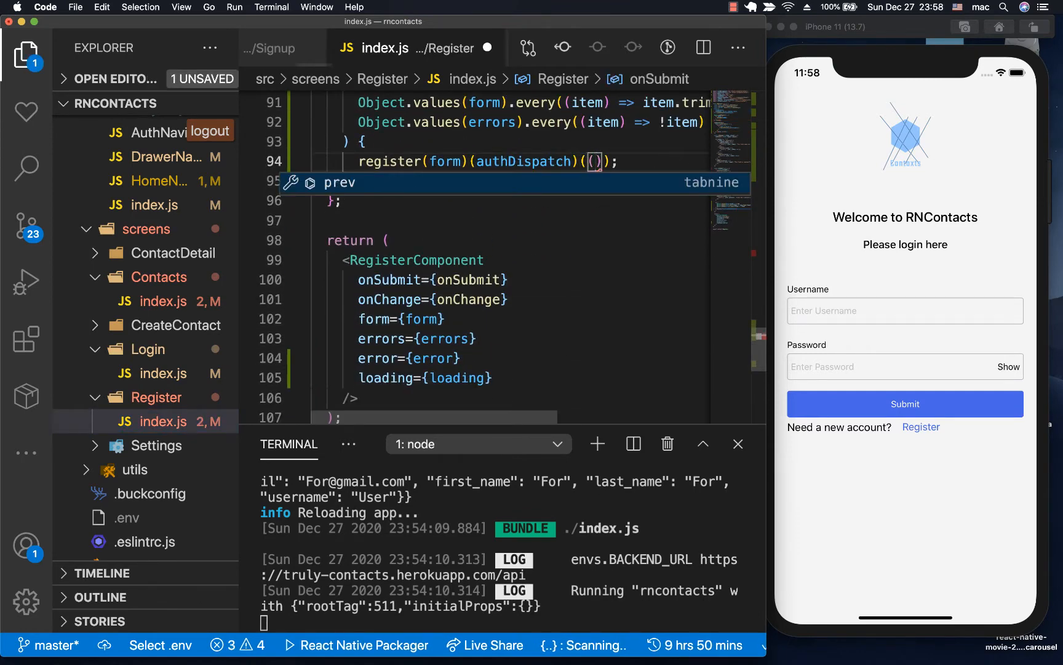
text(()=>)
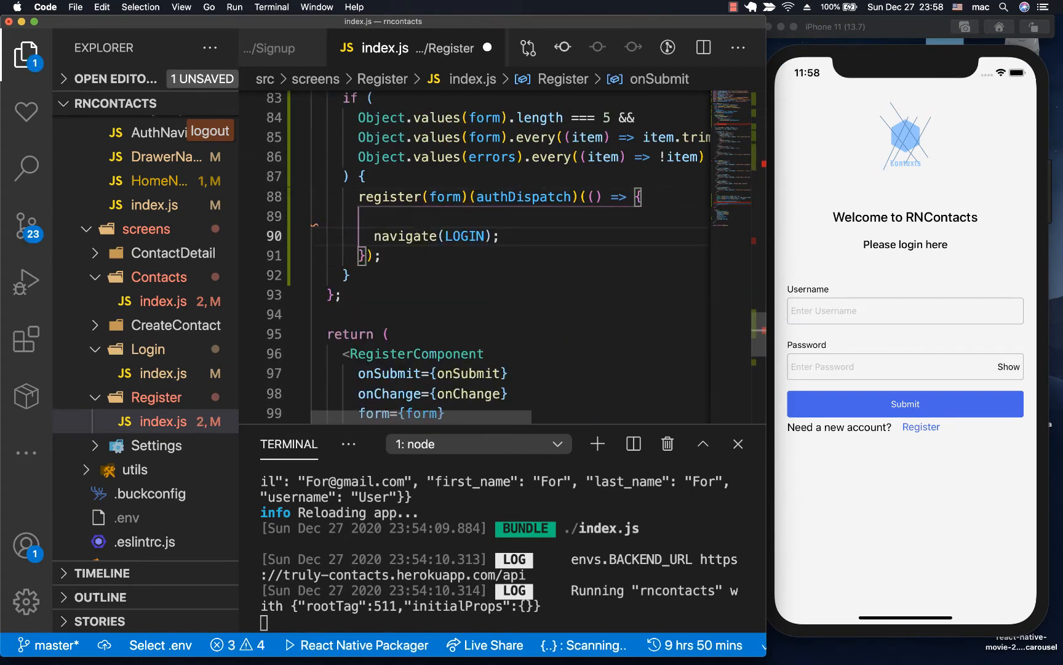
text(,)
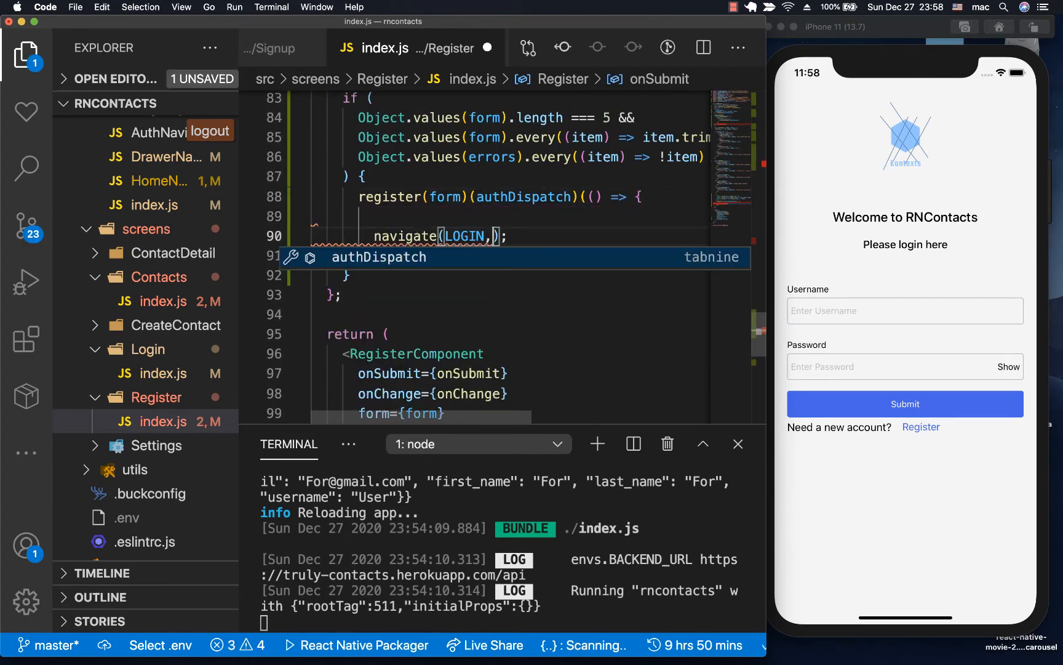
text({d)
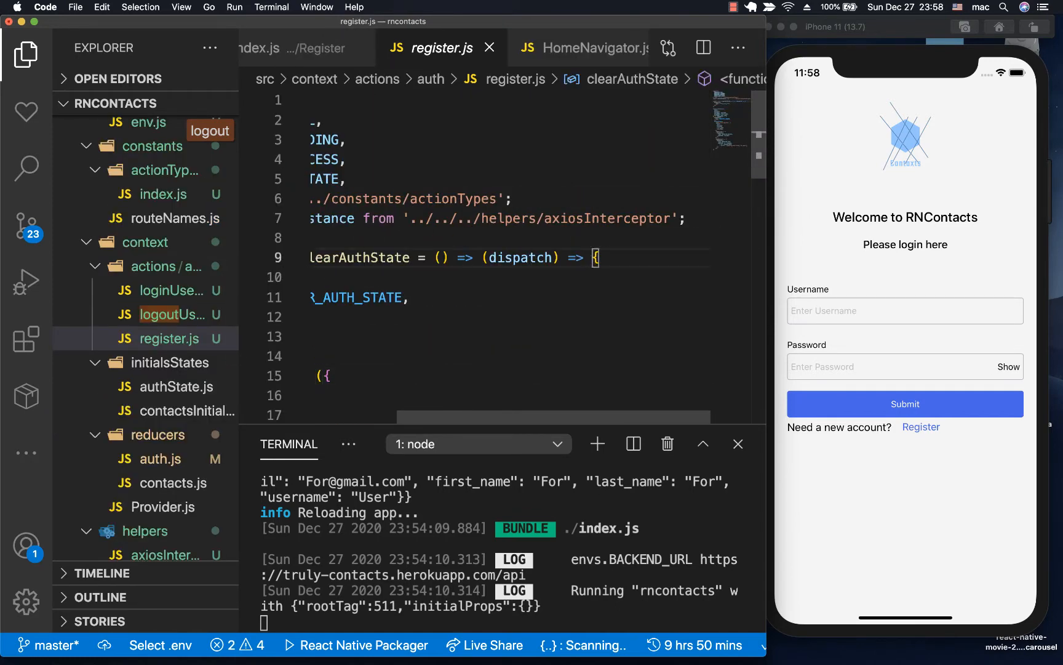
Step: Add an onSuccess callback parameter to the exported register action in register.js
text(on=>)
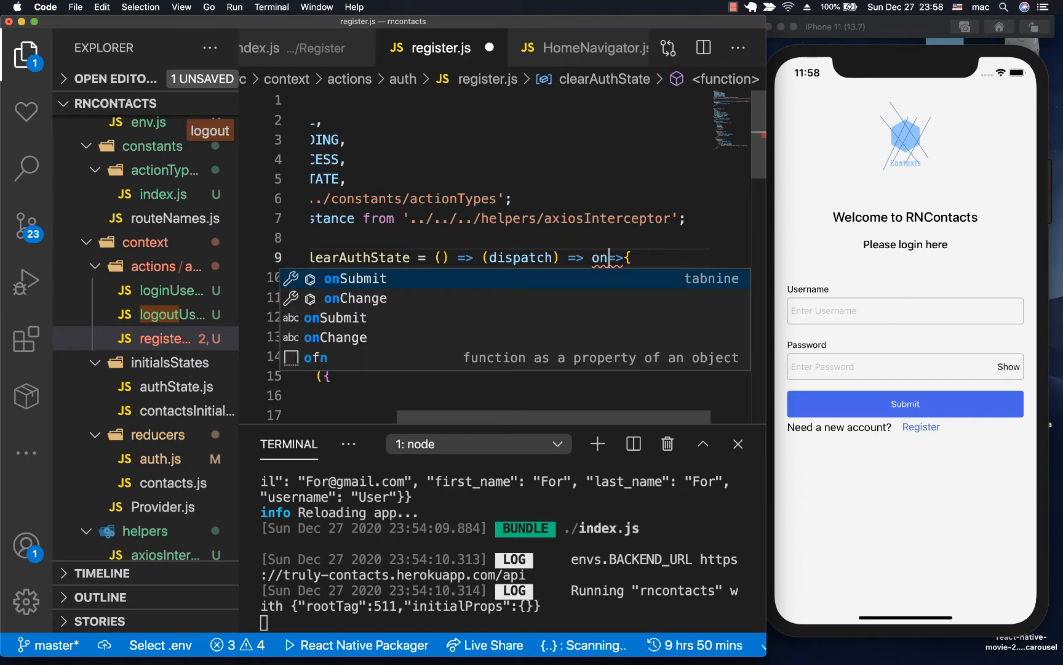
text(Success))
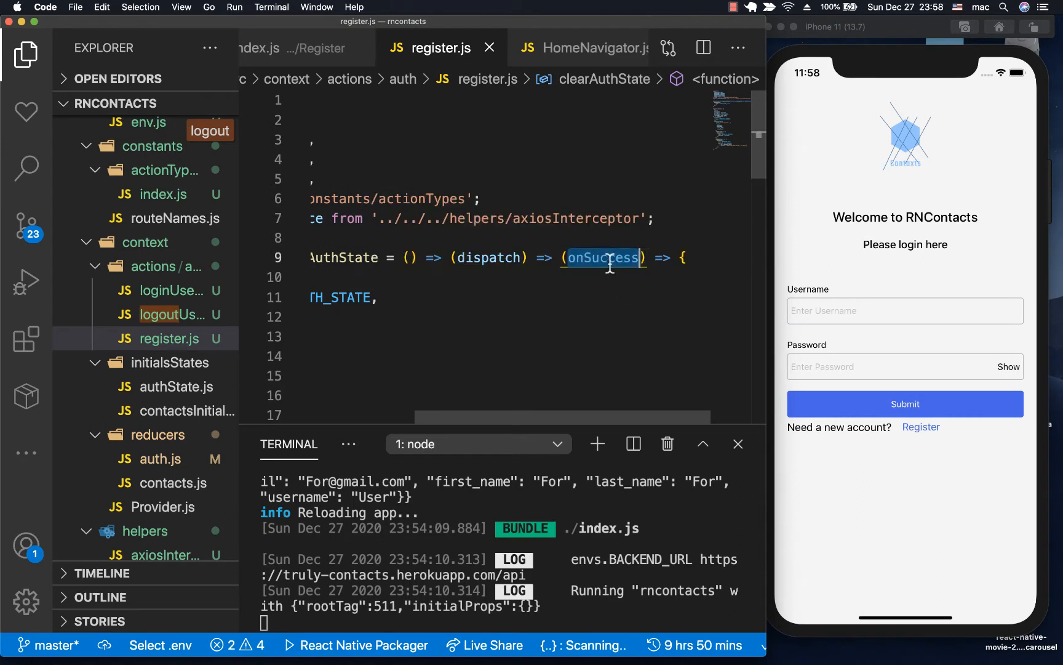
scroll(down, 3)
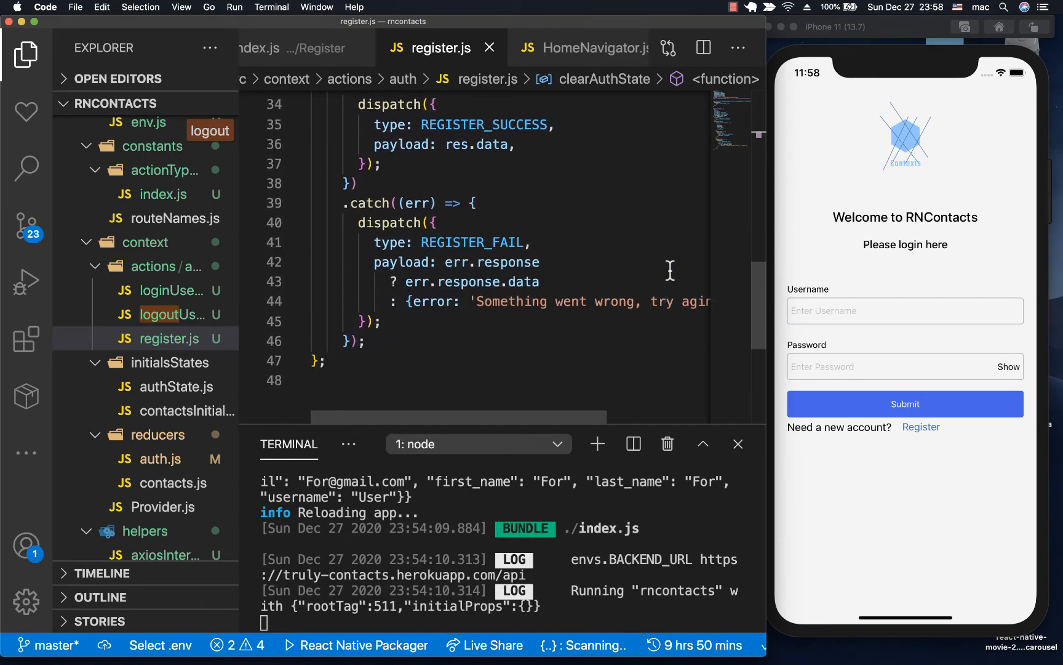
Step: Call onSuccess() after dispatching REGISTER_SUCCESS, then save register.js
click(395, 165)
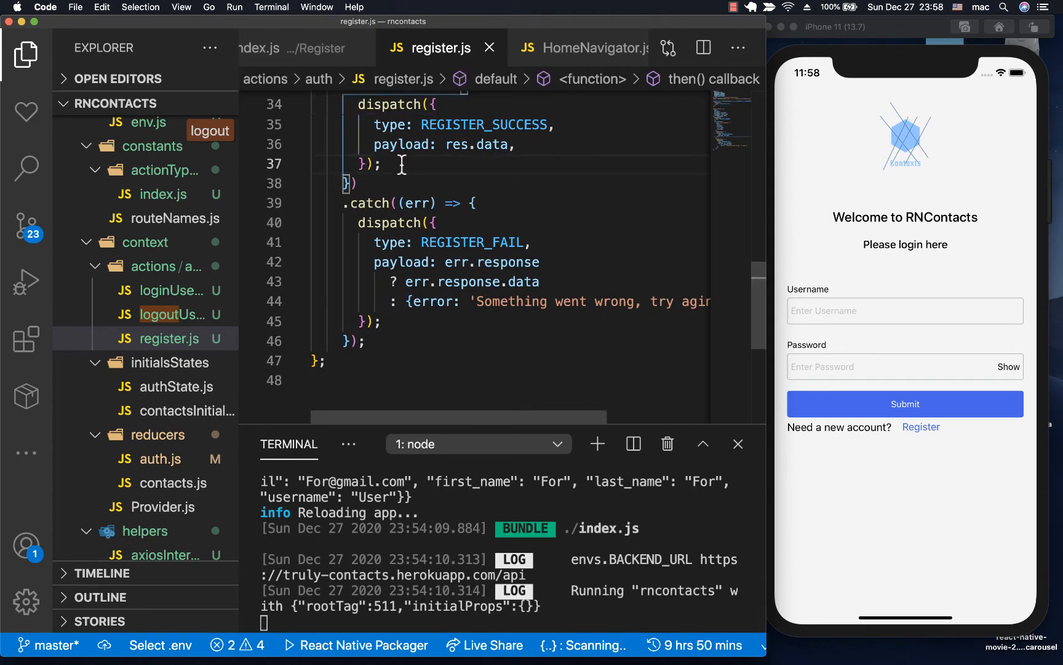
text(onSuccess();)
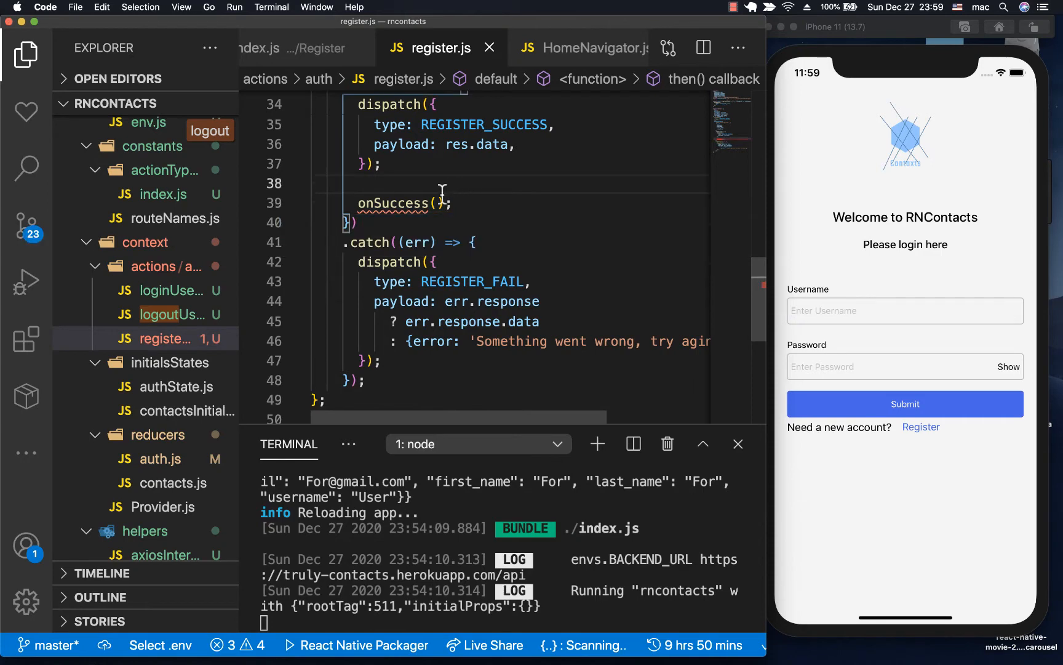
double_click(393, 204)
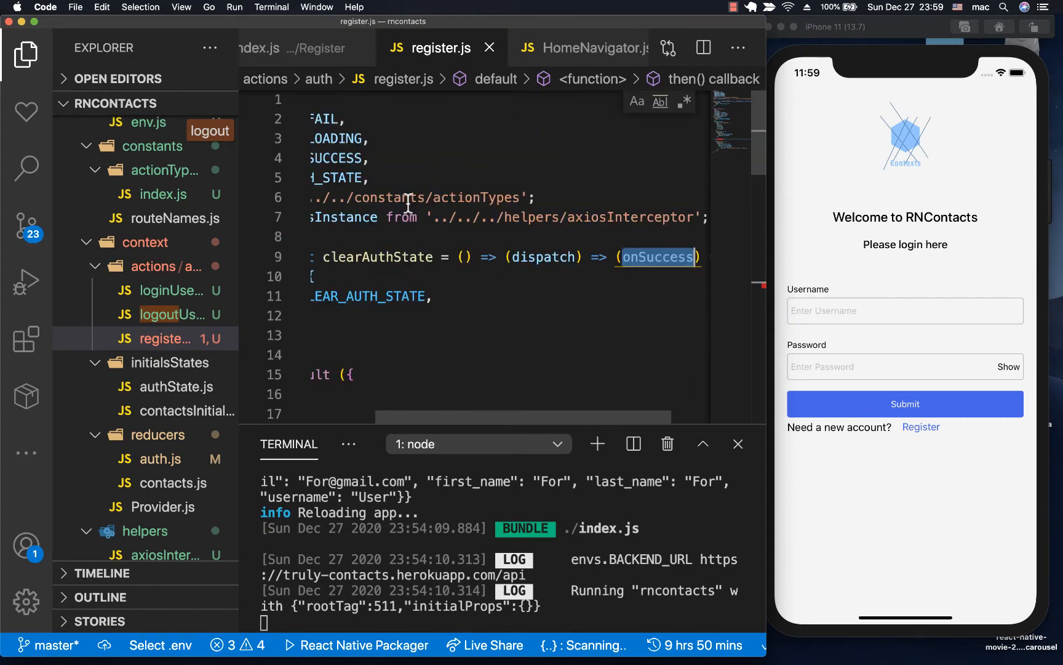
scroll(left, 3)
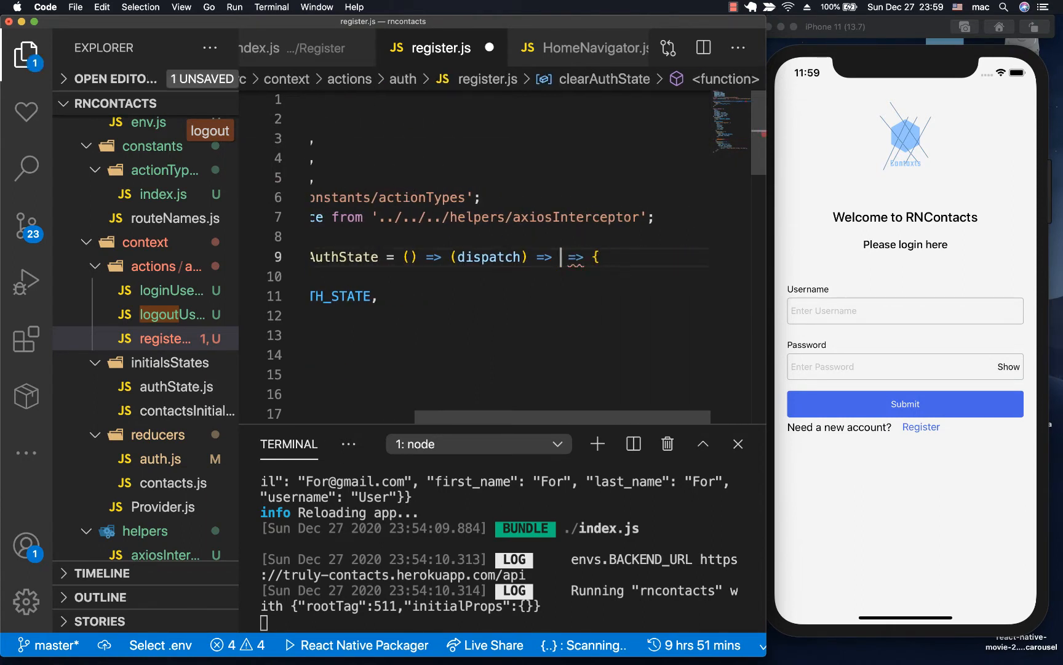
scroll(down, 3)
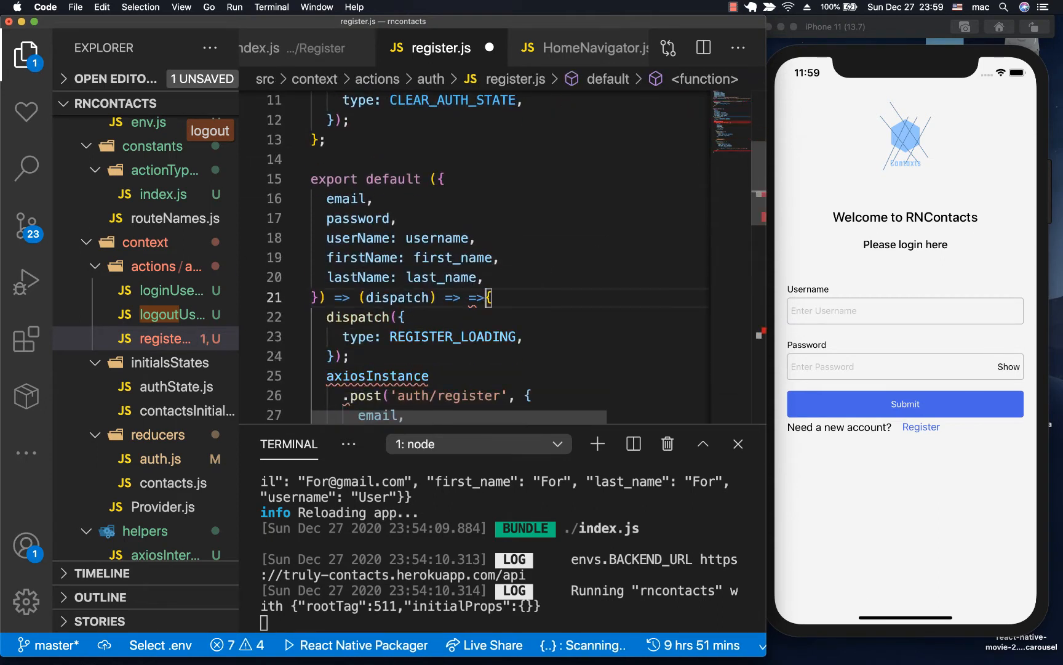
text(onSuccess))
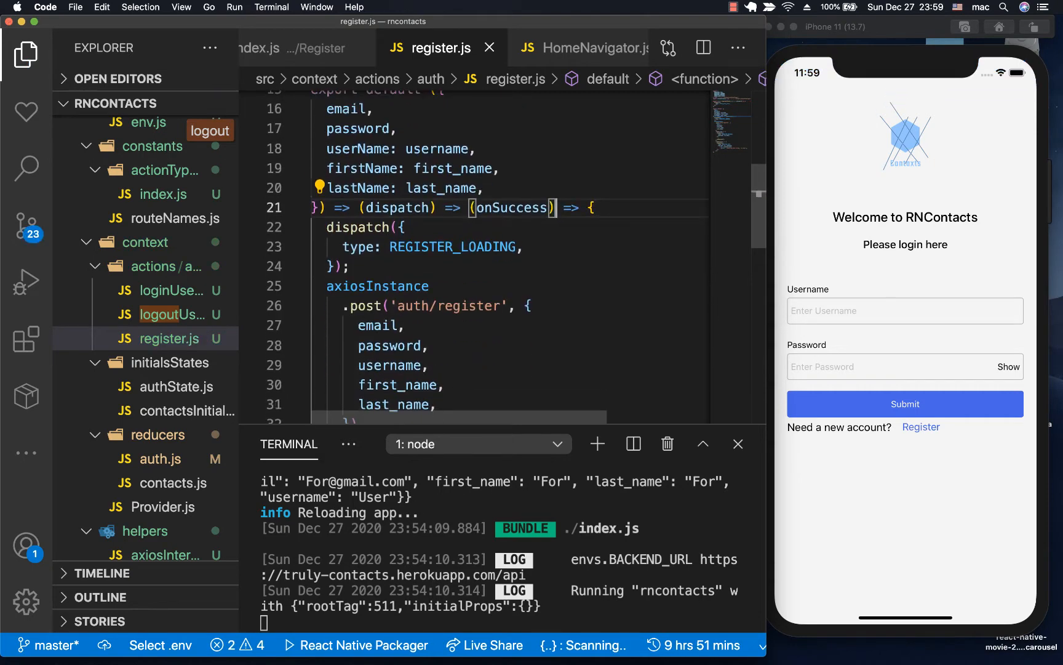
scroll(down, 3)
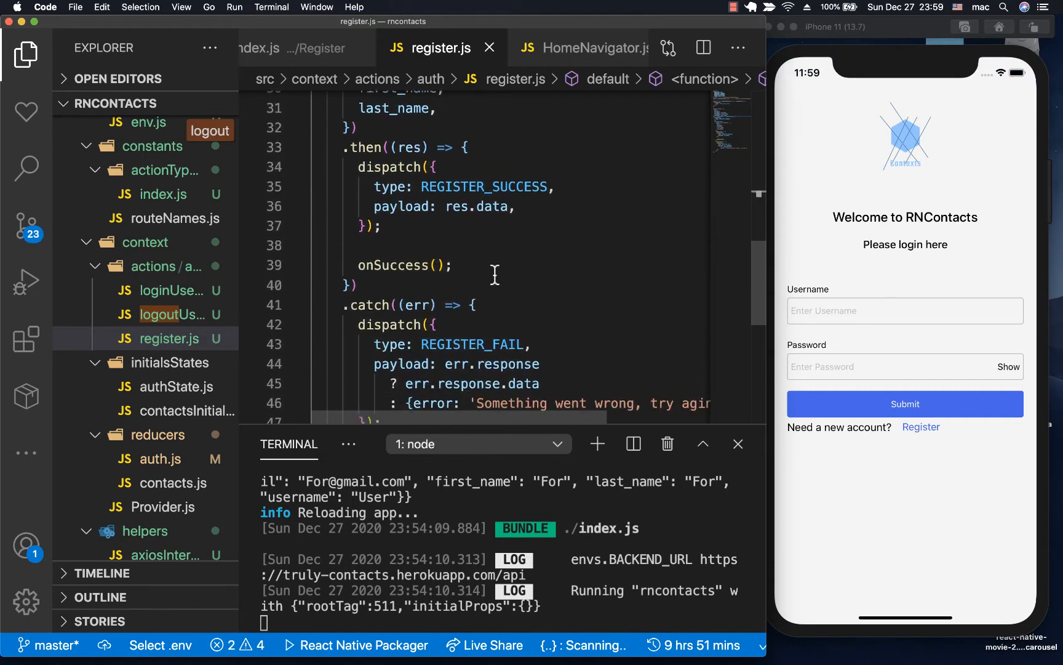
scroll(down, 3)
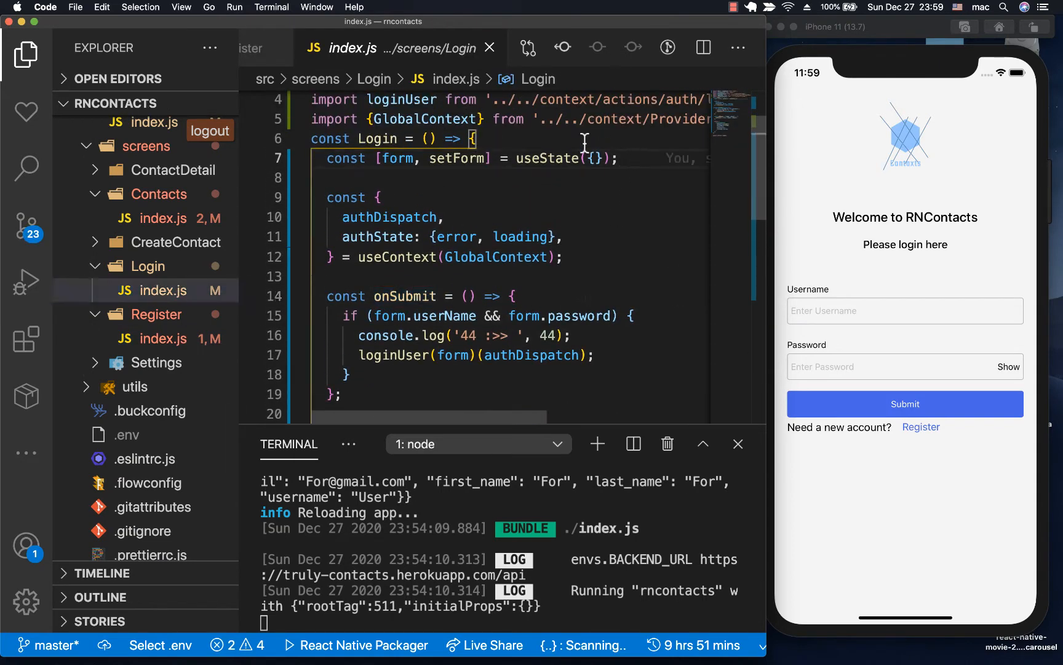
Step: Add const {params} = useRoute() at the top of the Login screen
key(enter)
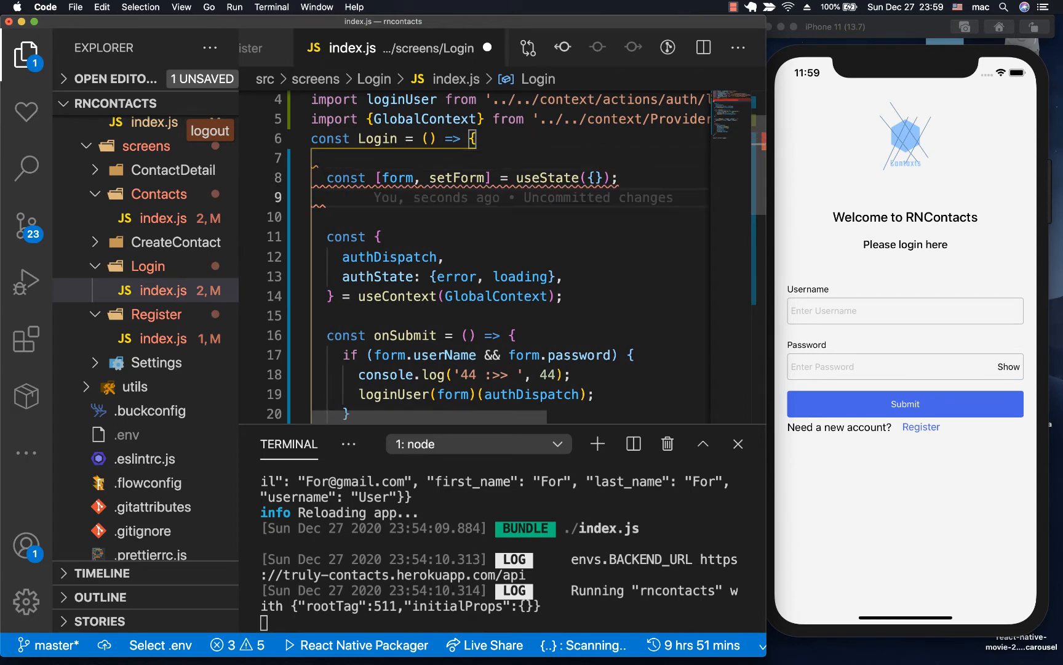
text(const {param)
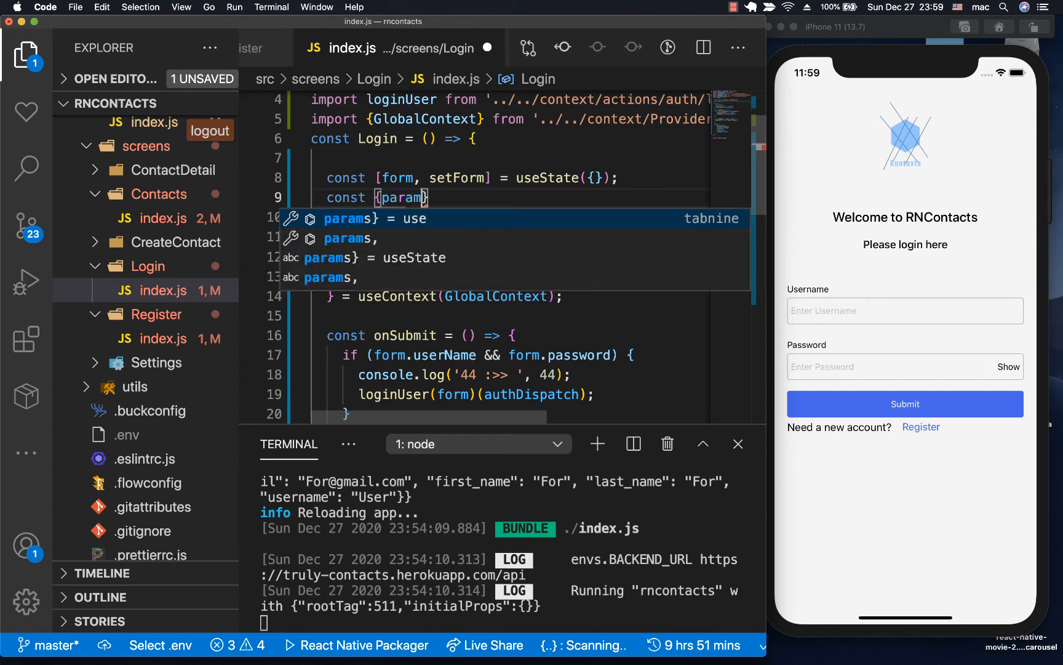
text(=us)
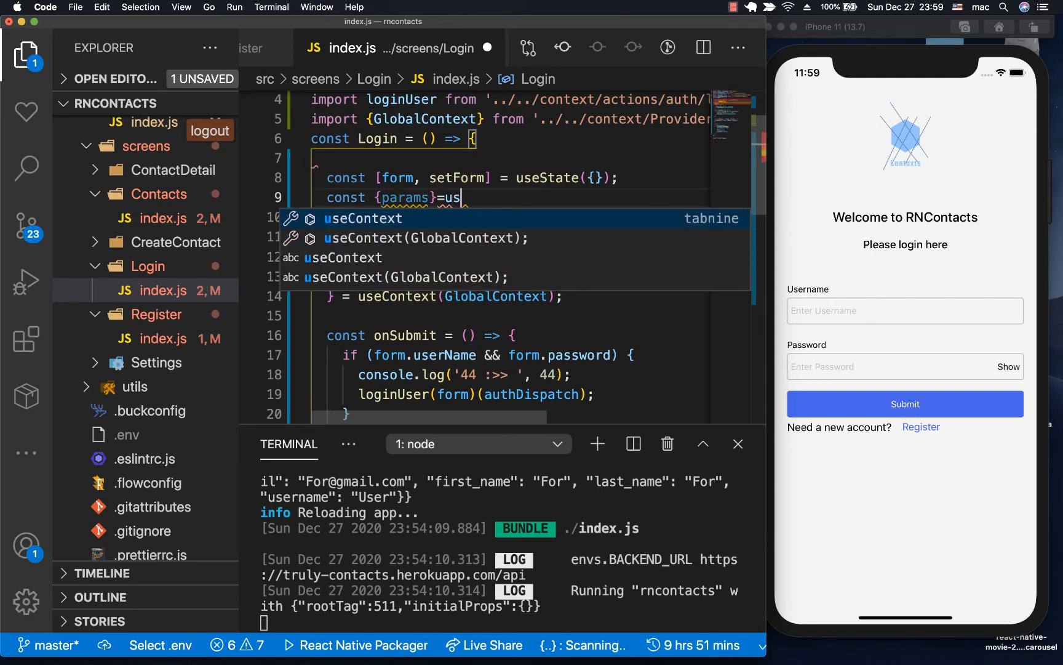
text(eRoute();)
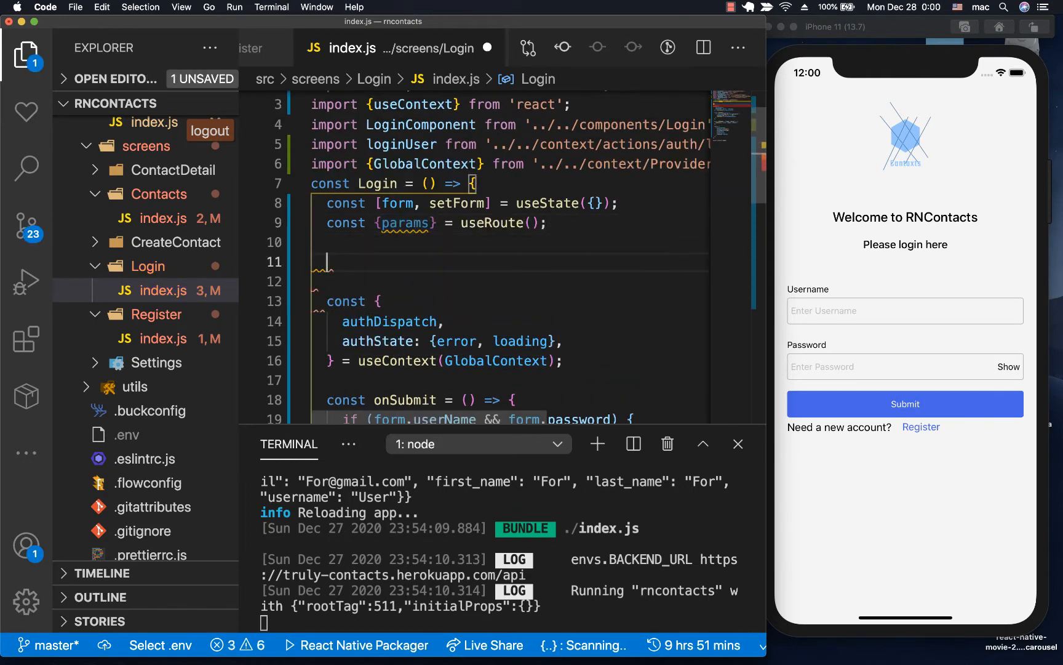
Step: Add useEffect(() => { if (params) ... }, [params]) to the Login screen
text(useEffect)
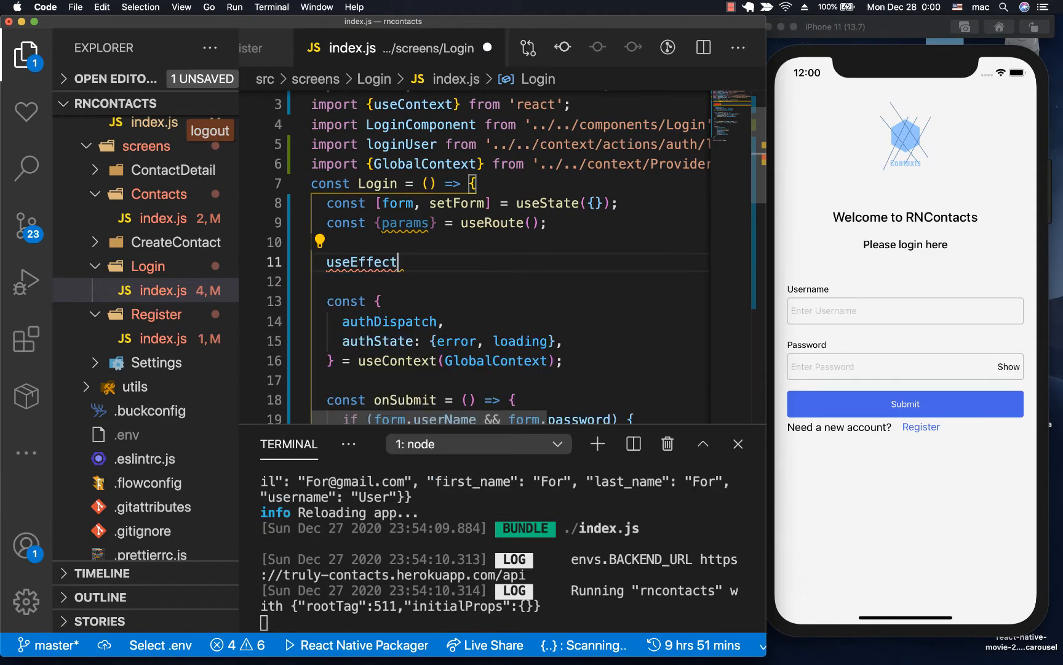
text((()=>{)
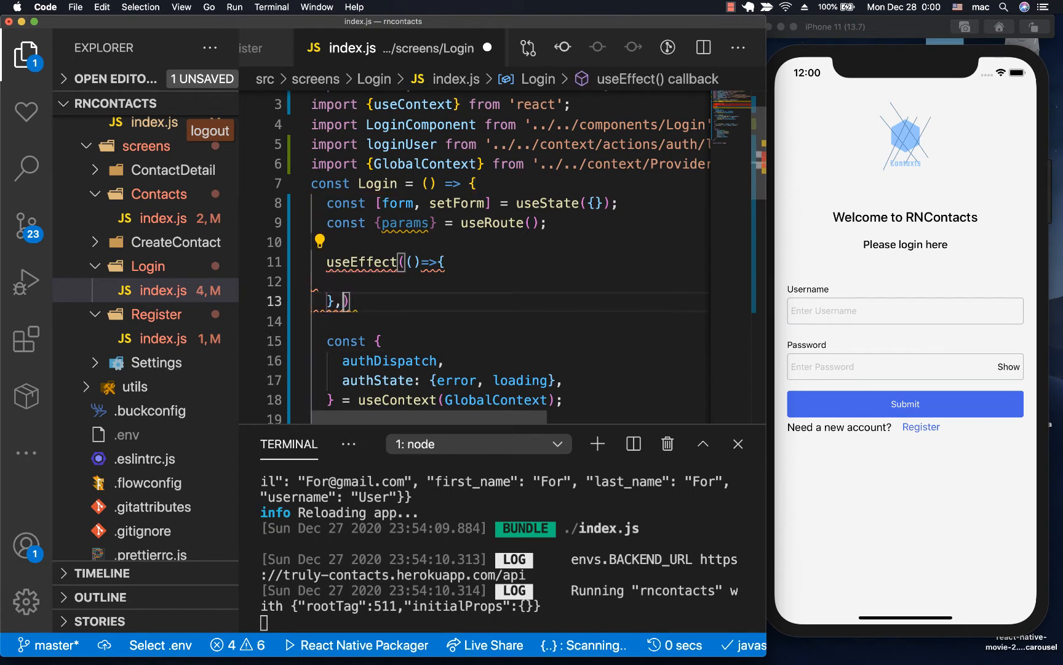
text([)
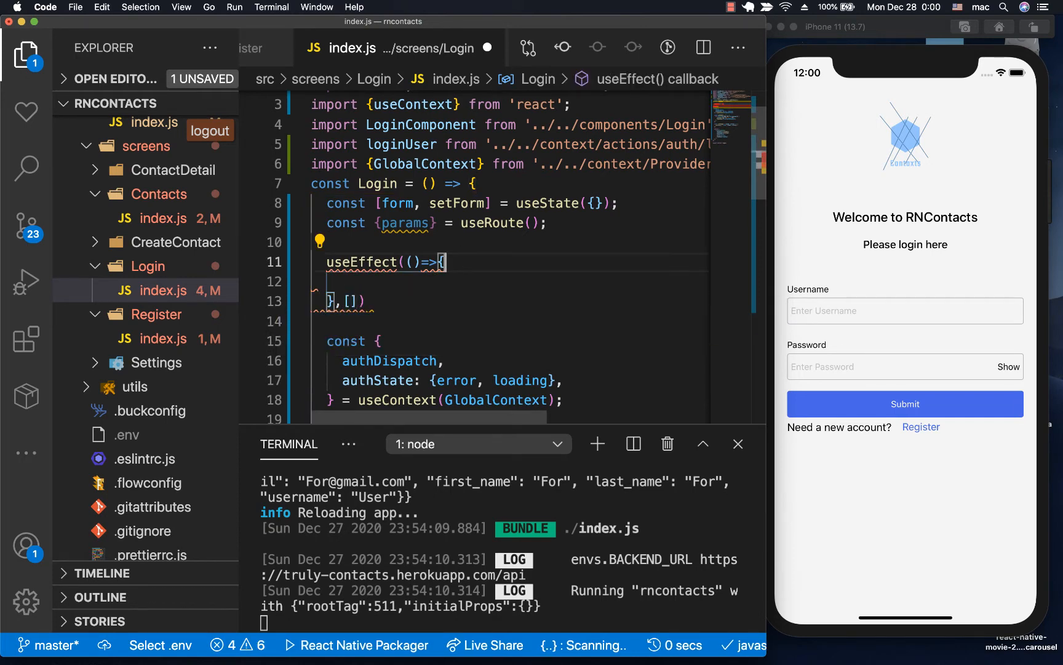
text(params)
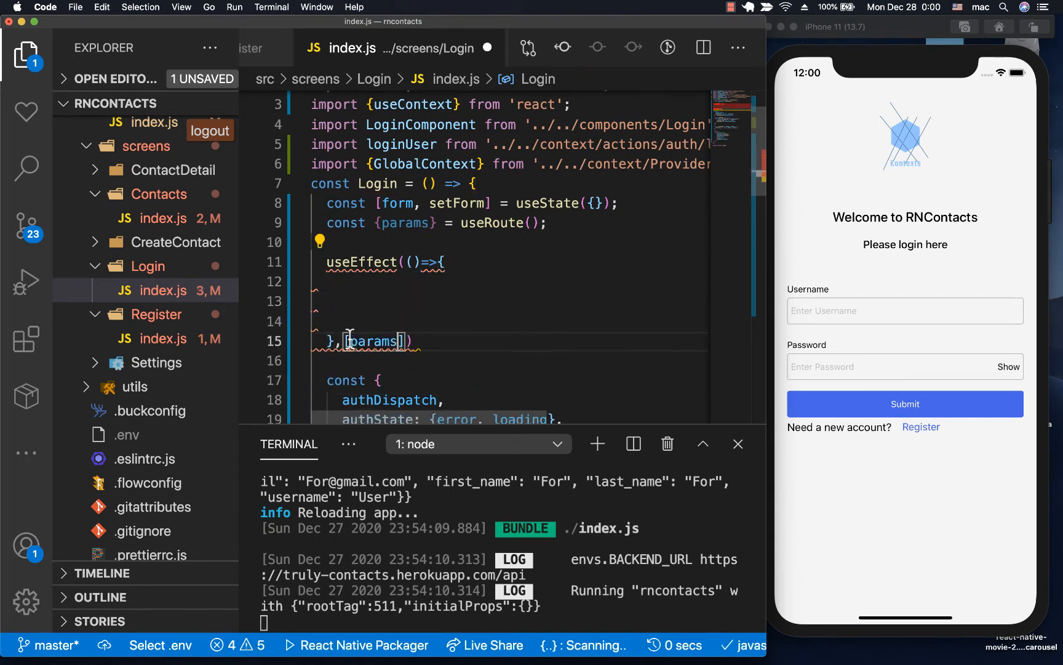
text(if)
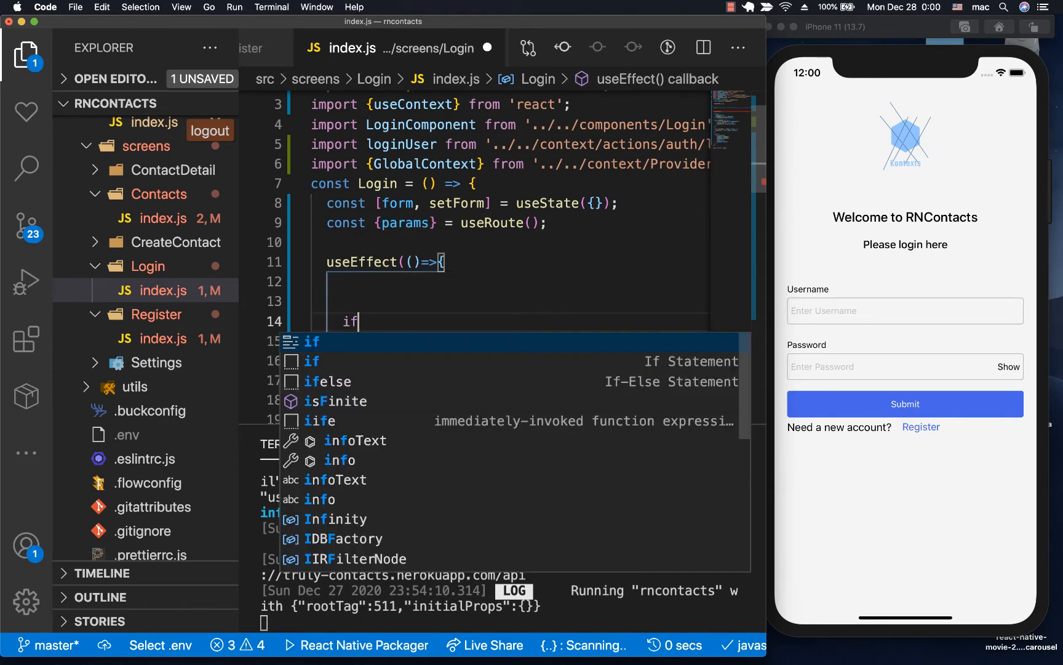
text((params) {)
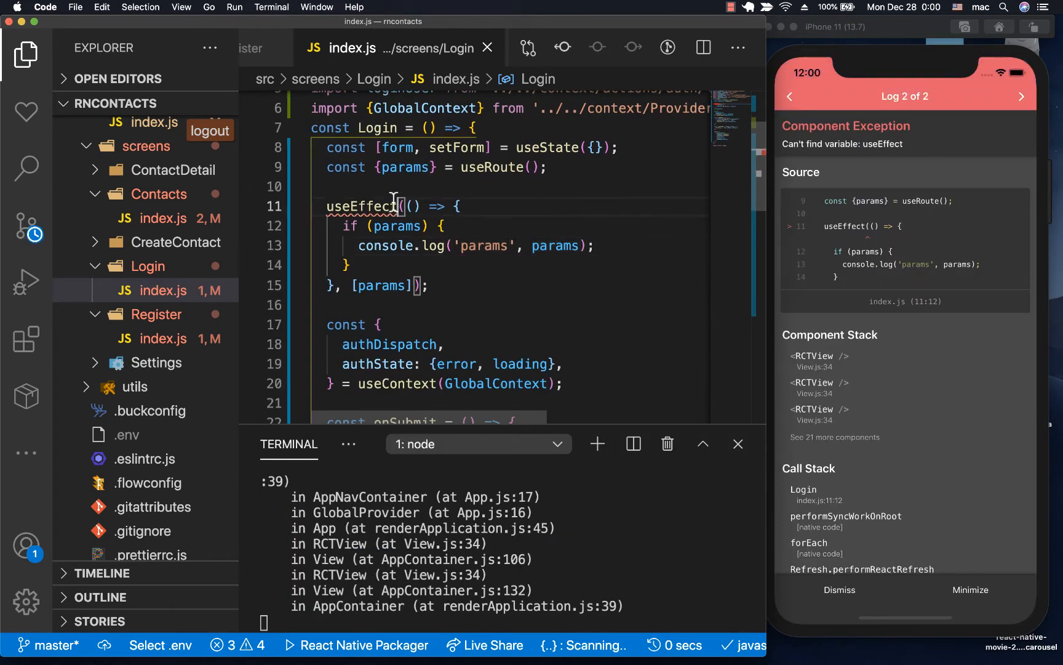
Step: Change the Login effect call to React.useEffect to fix the exception
text(React.)
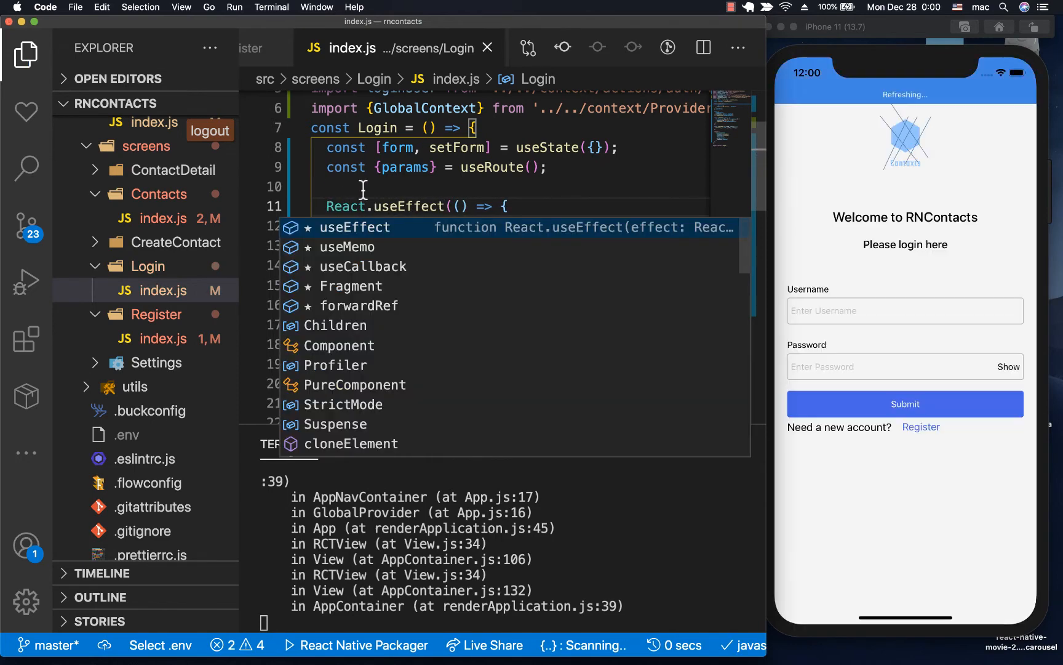
click(166, 421)
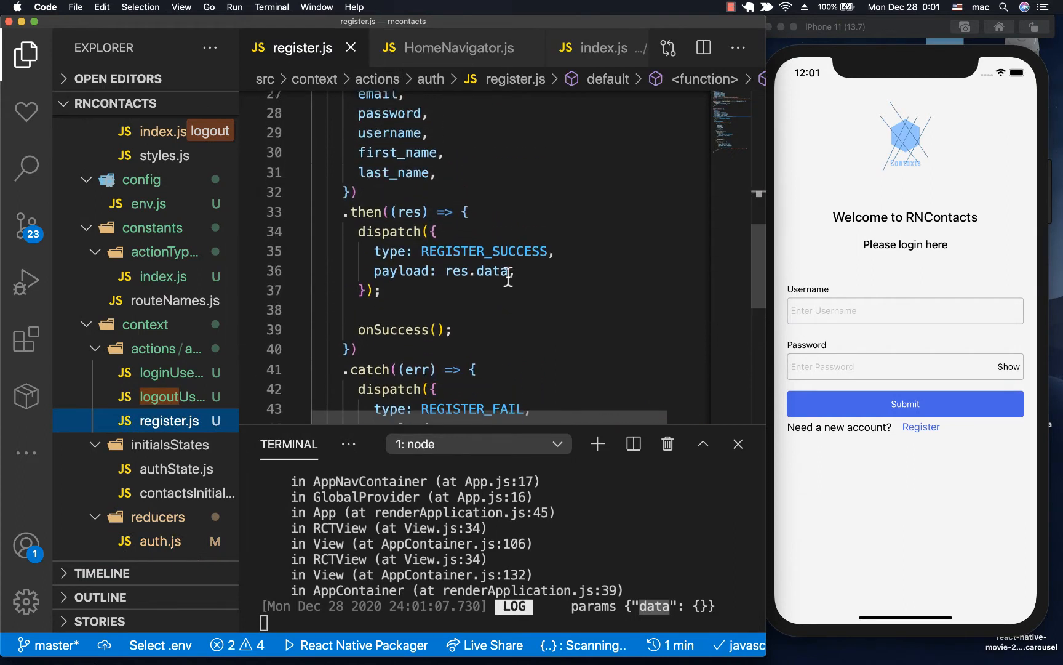
Step: Name the success callback parameter response and navigate to LOGIN with {data: response}
double_click(477, 271)
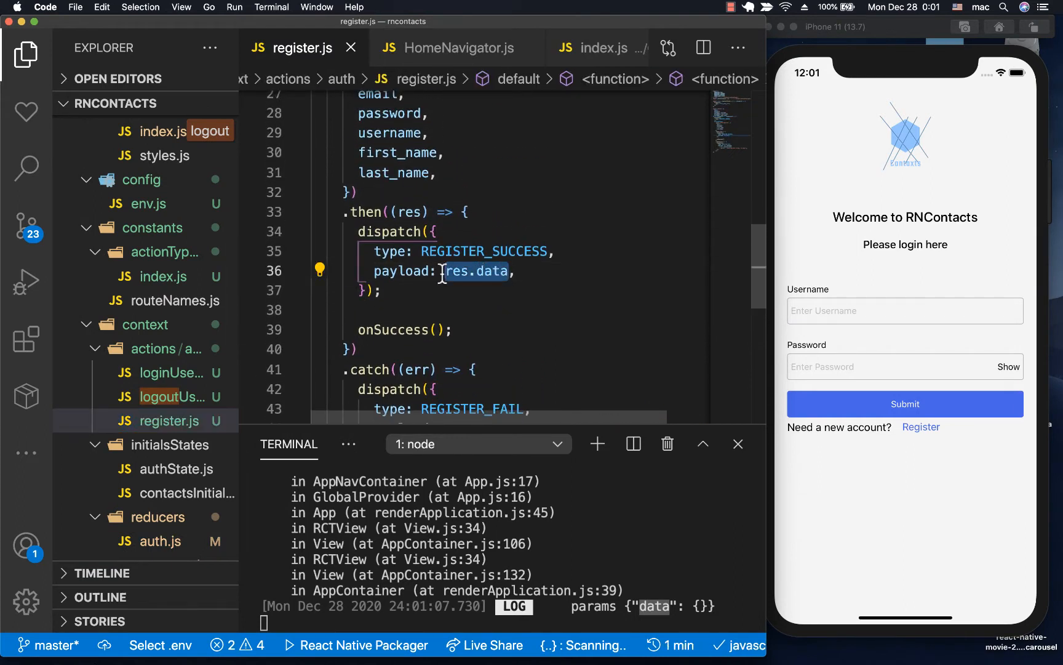
text(res.data)
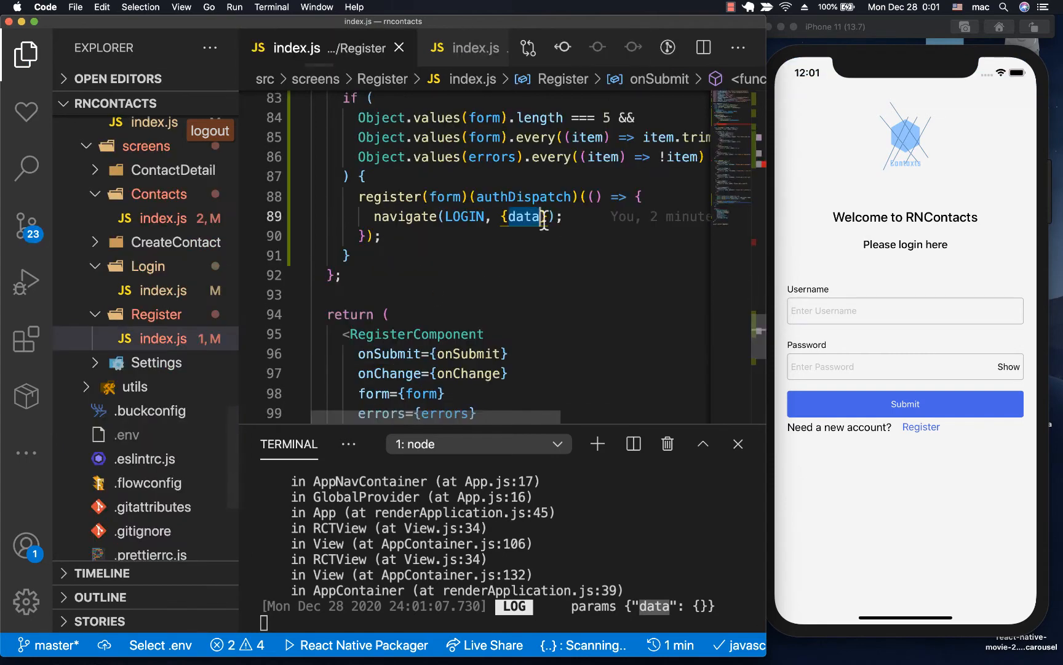
double_click(523, 217)
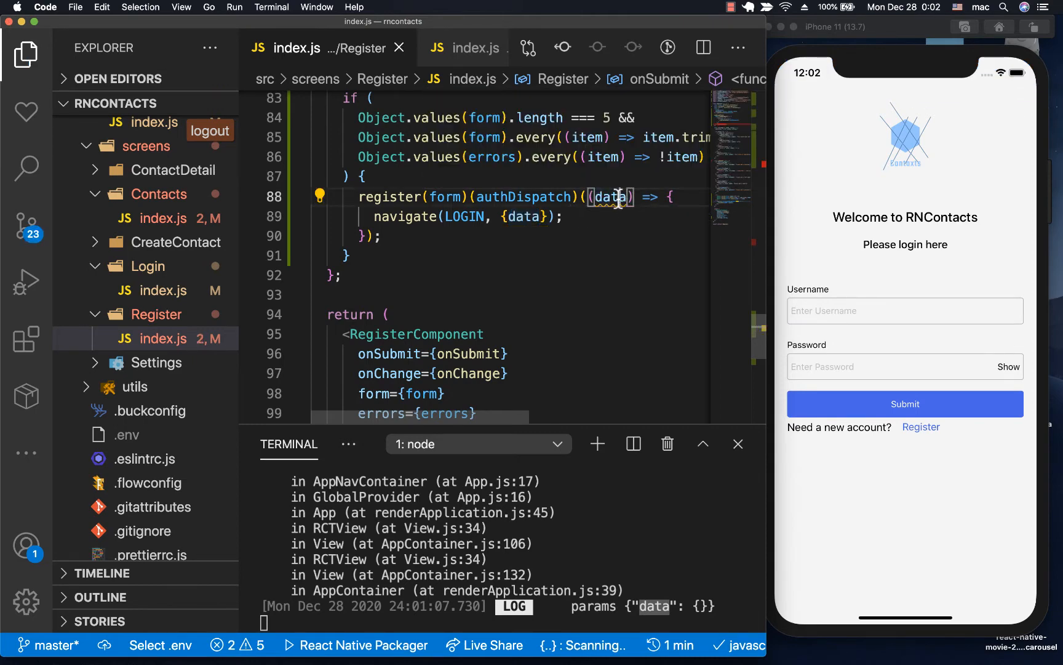
mouse_move(611, 197)
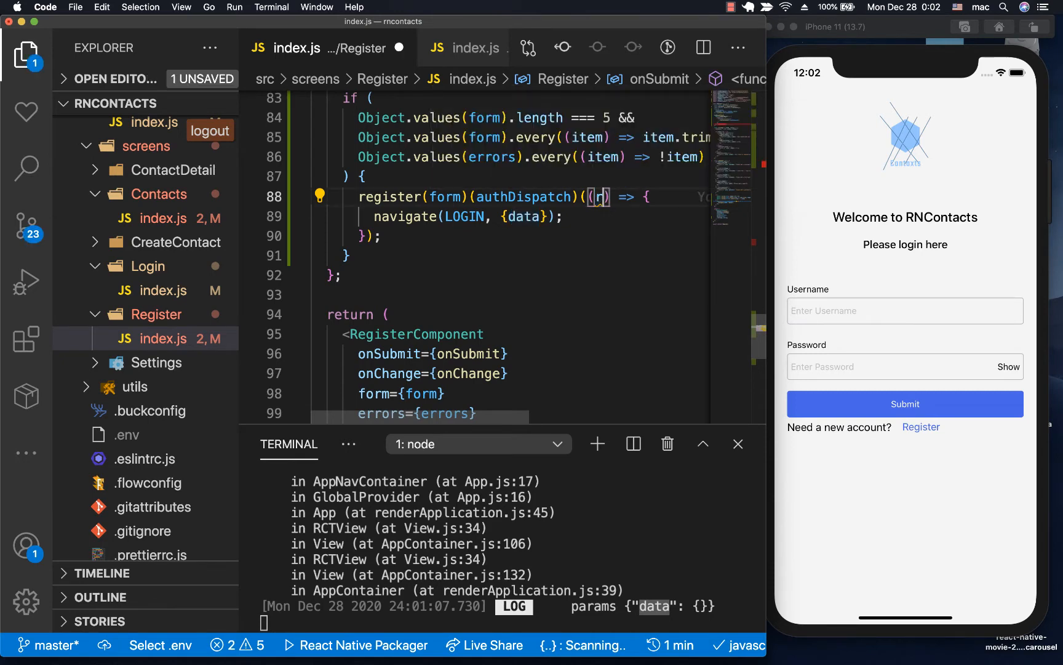
text(esponse)
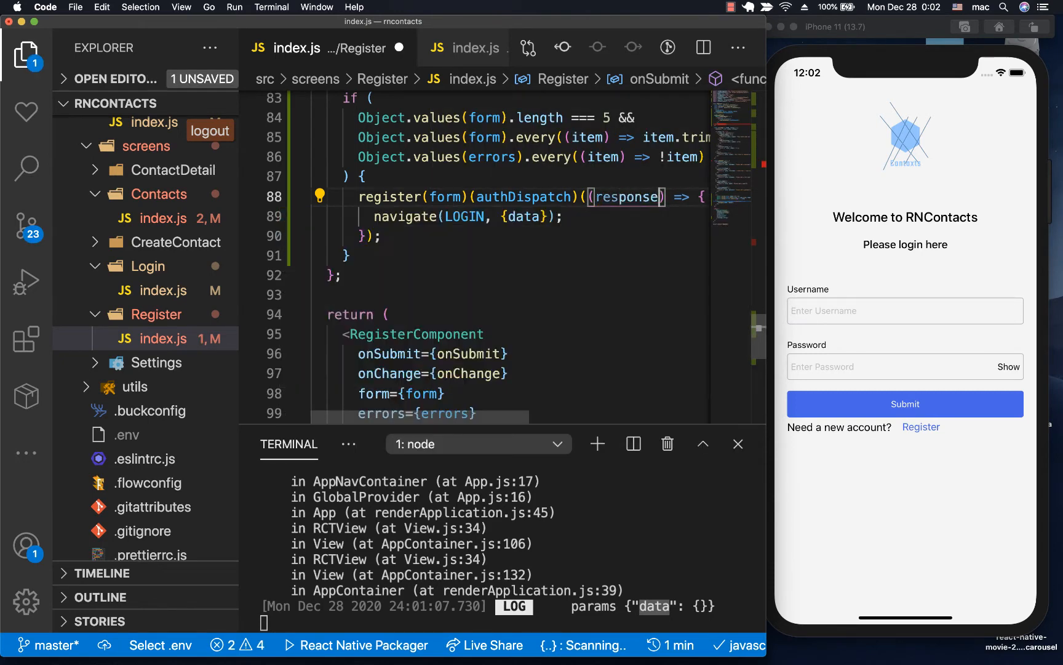
double_click(626, 197)
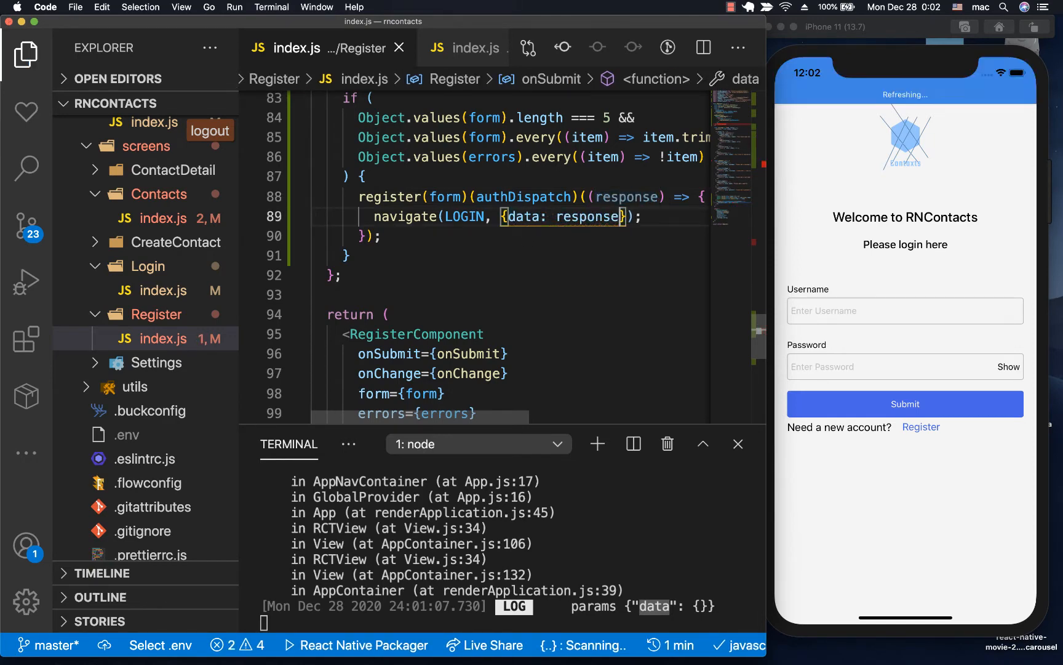
click(922, 427)
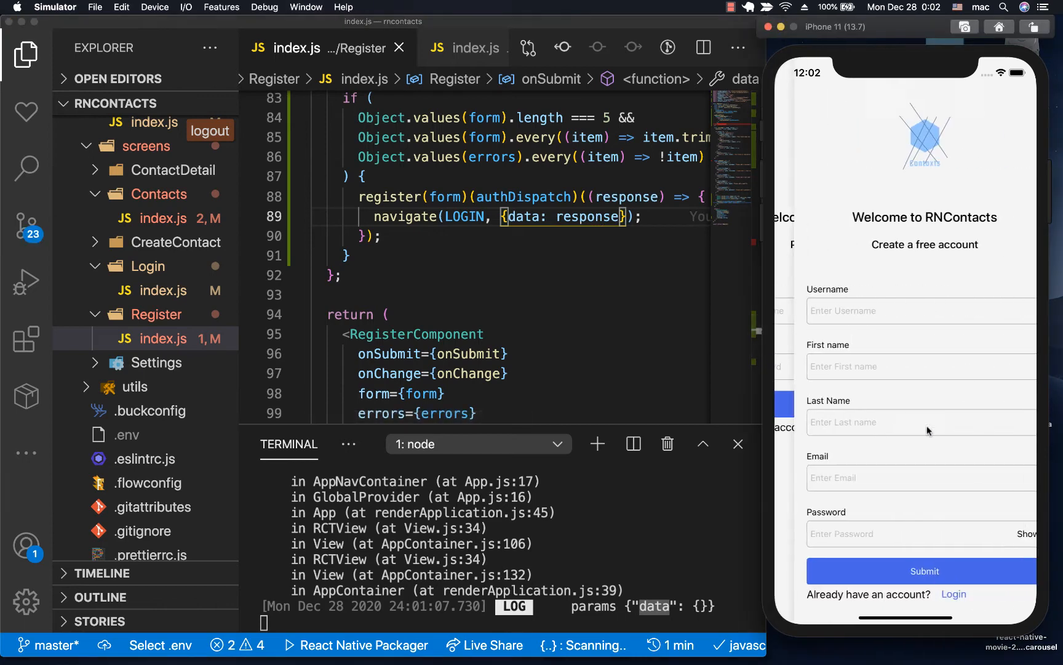
text(Ss)
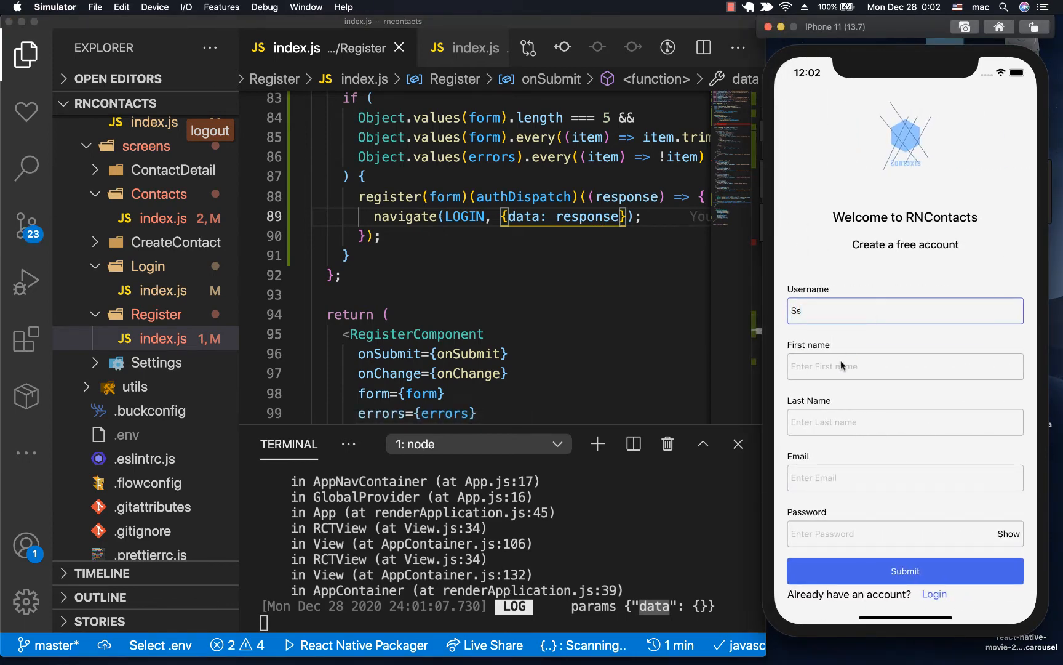
text(Ss)
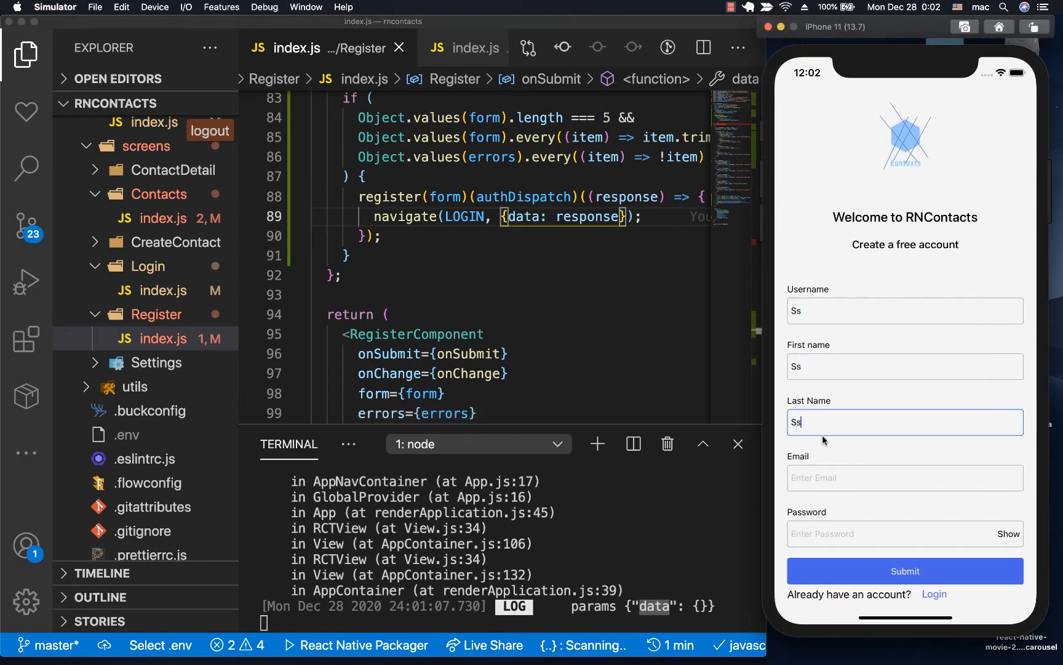
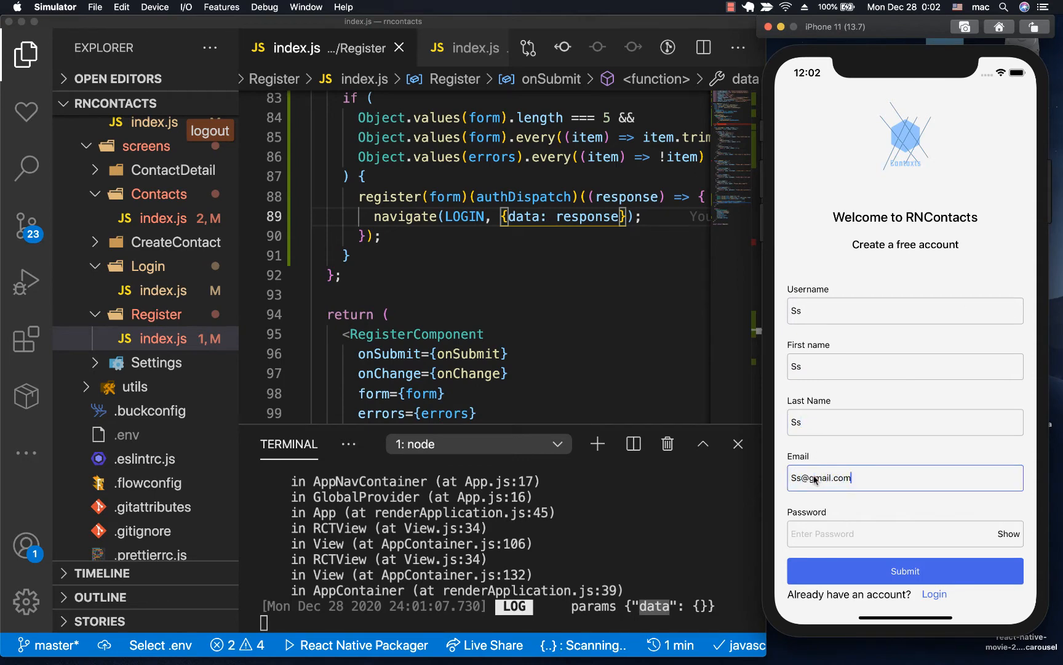
text(••••)
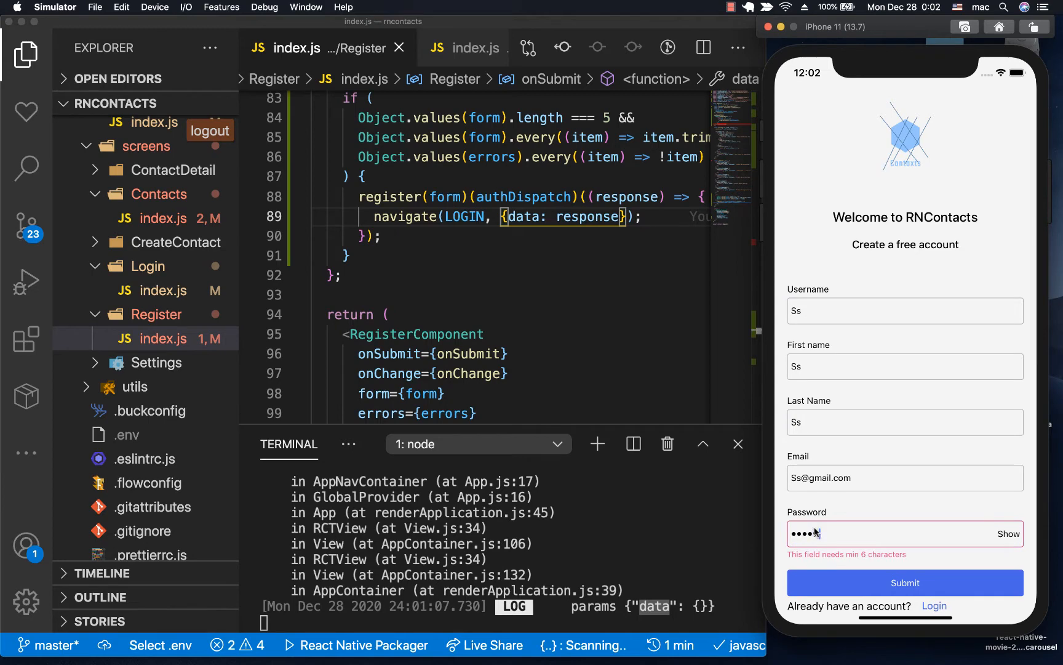
click(905, 582)
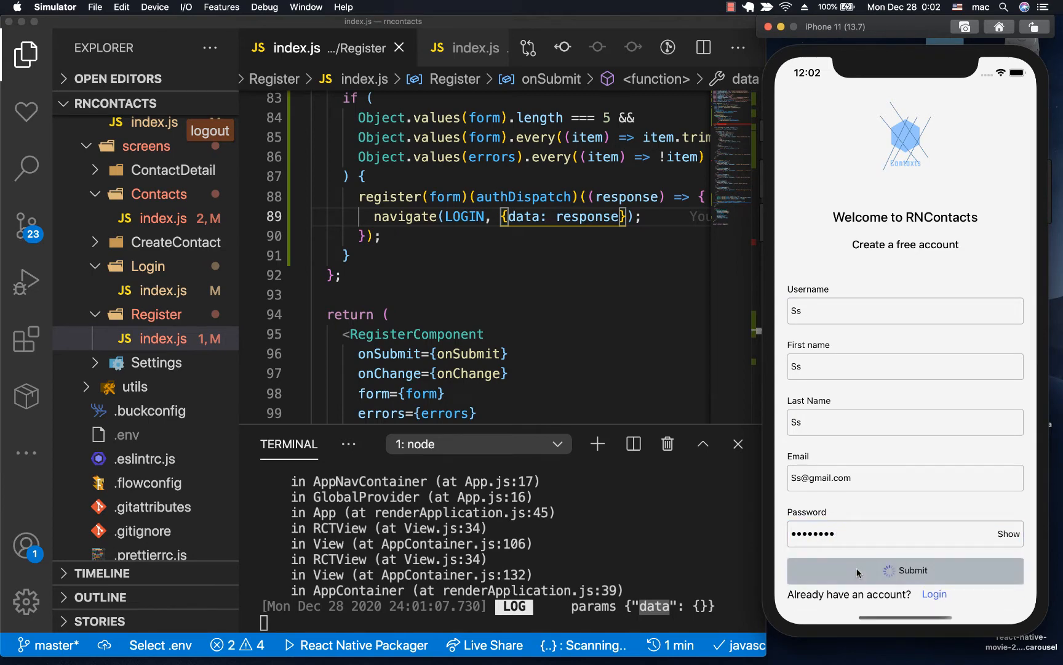
click(904, 569)
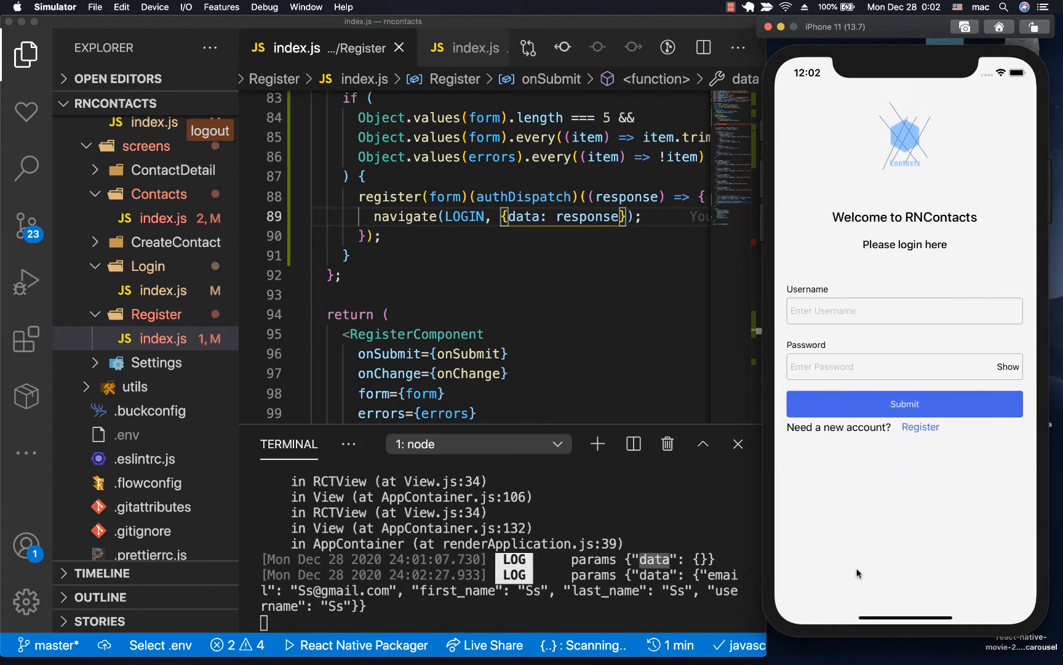
mouse_move(722, 496)
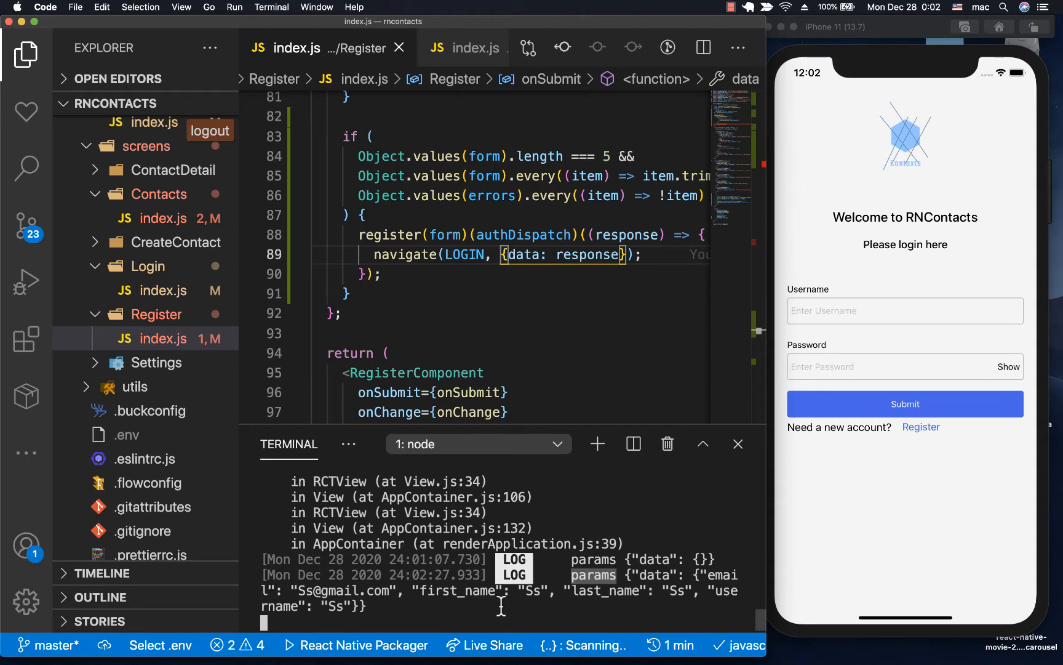
mouse_move(849, 381)
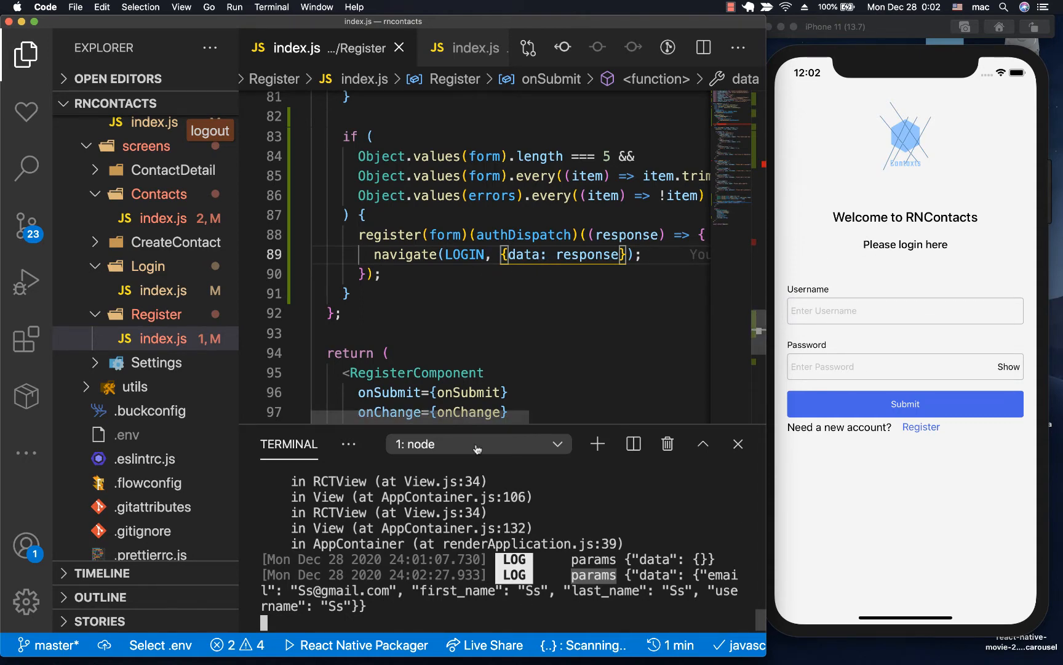
Step: Make the Login effect check params?.data and setForm userName to params.data.username
click(904, 310)
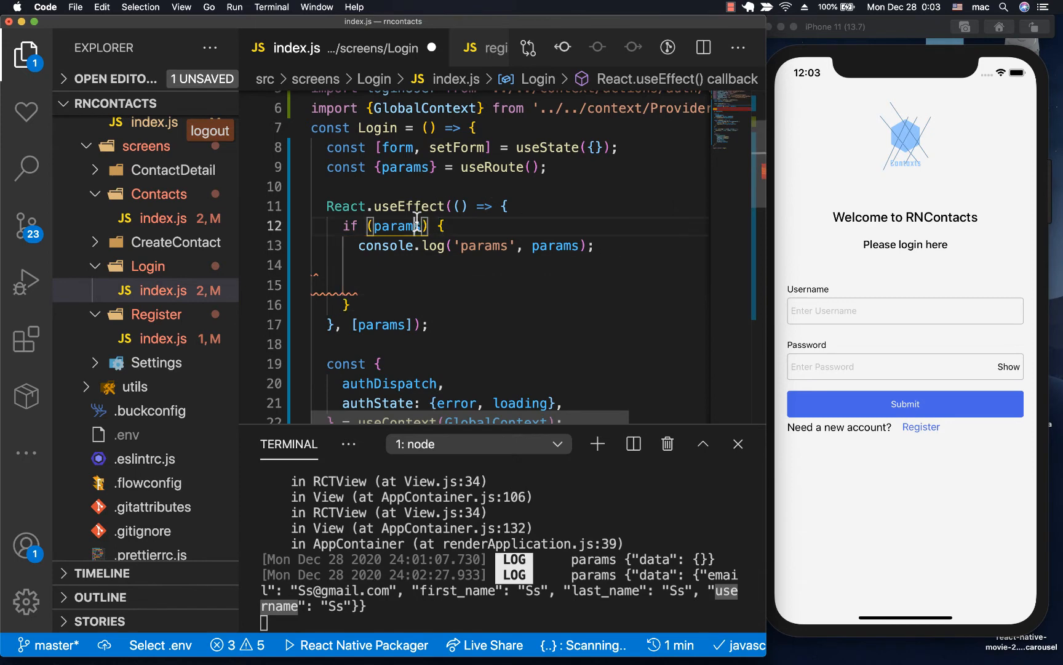
text(?)
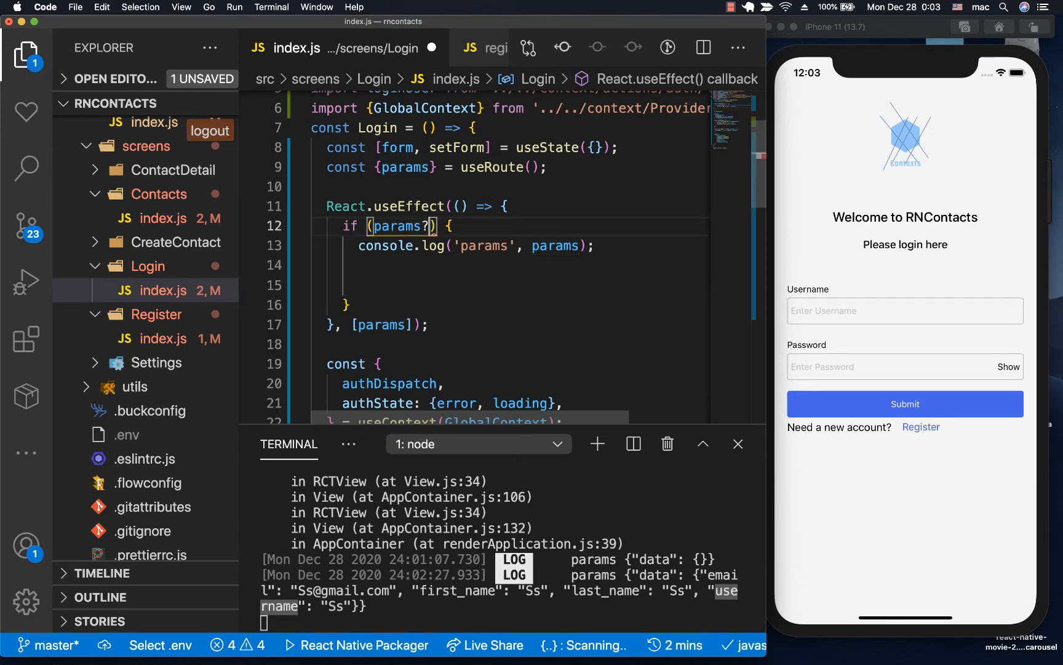
text(.data)
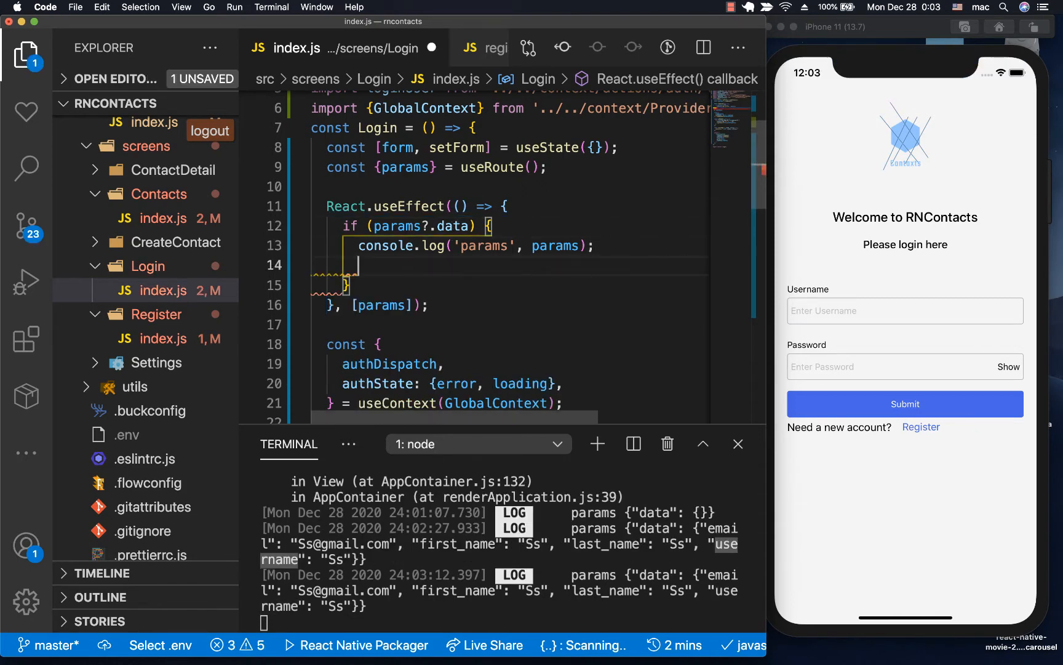
text(setForm({...form,)
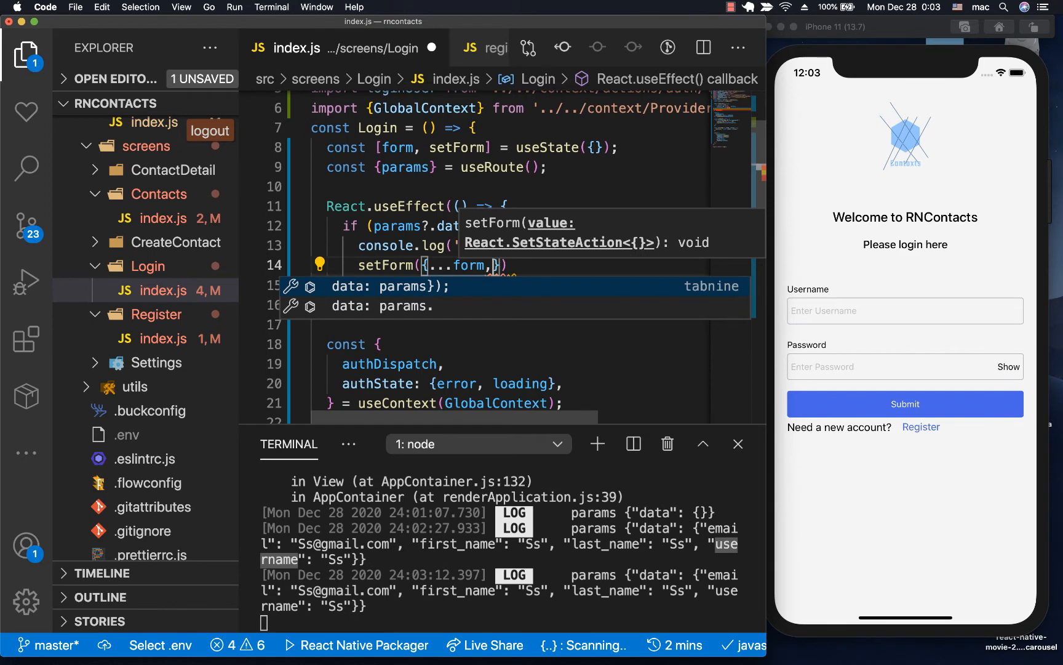
text(userName: params.data.userr)
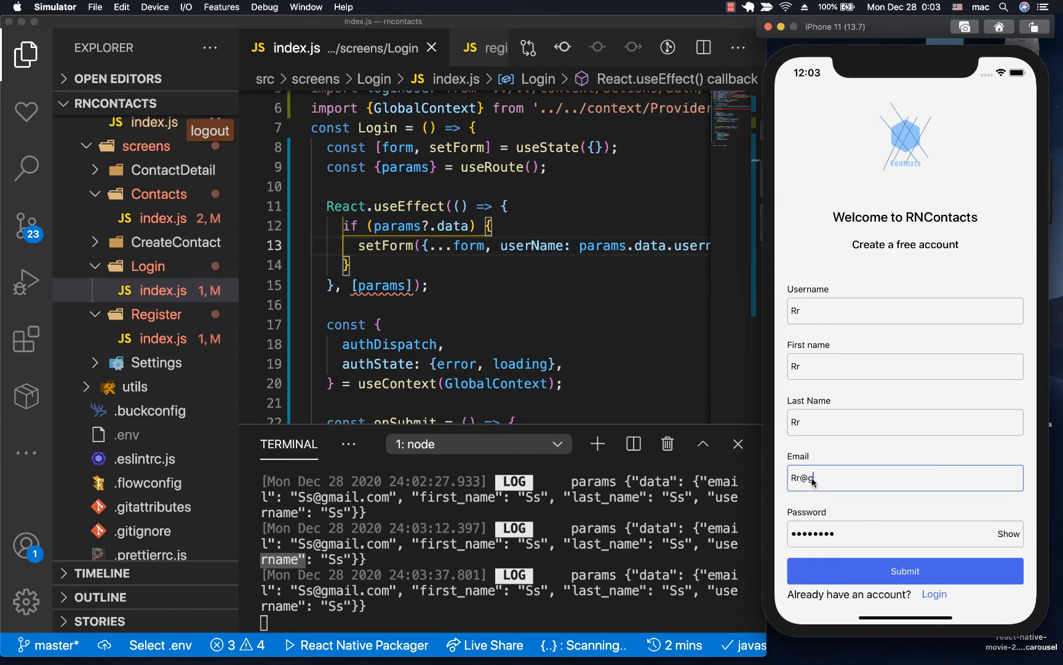
Step: Finish and submit the Rr registration, then find Login's Username still empty
text(mail.com)
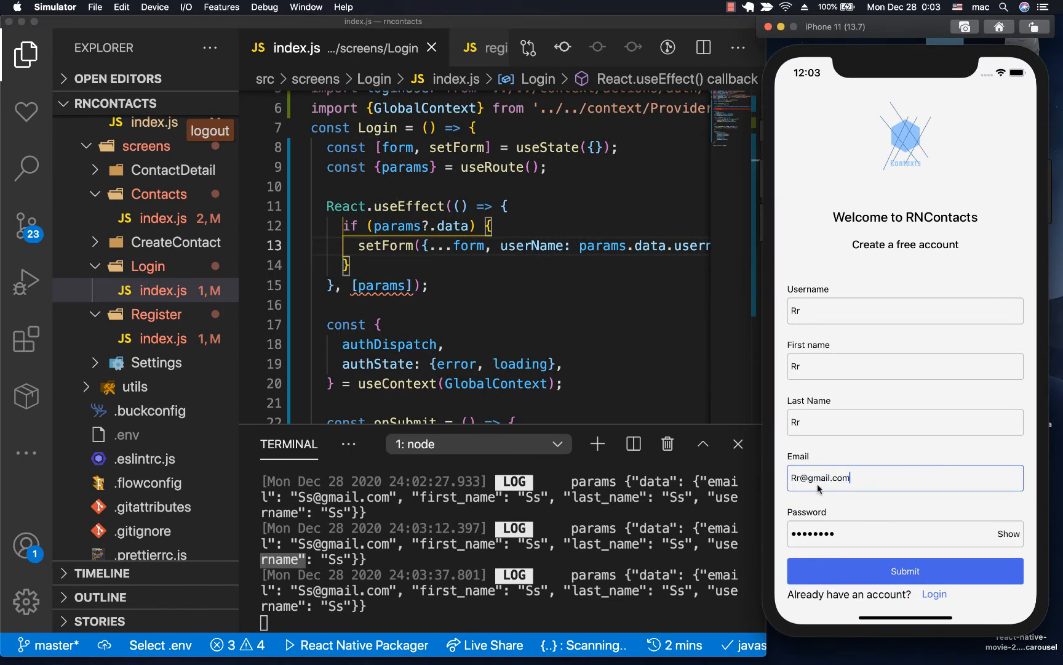
click(904, 571)
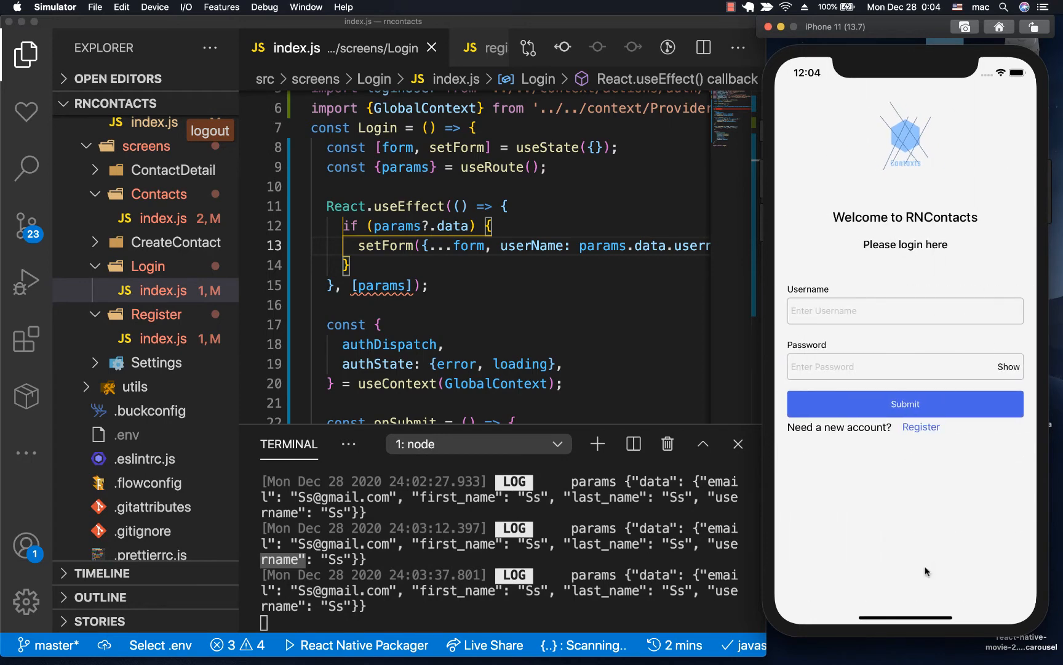
double_click(533, 246)
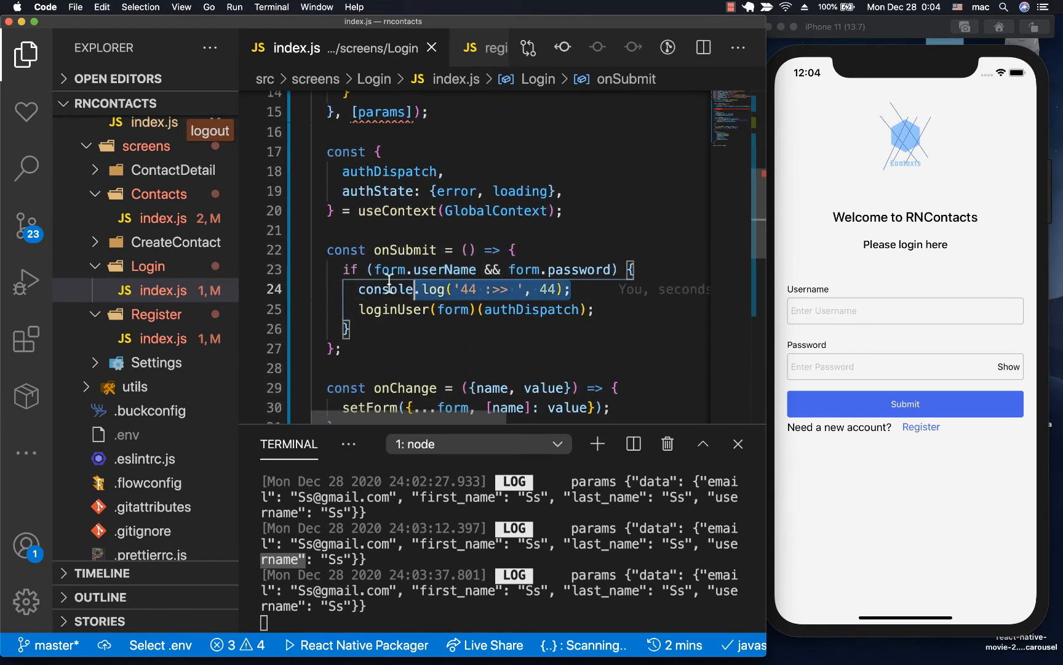
Step: Bind the Username input's value to form.userName, replacing the empty-string fallback with null
scroll(down, 3)
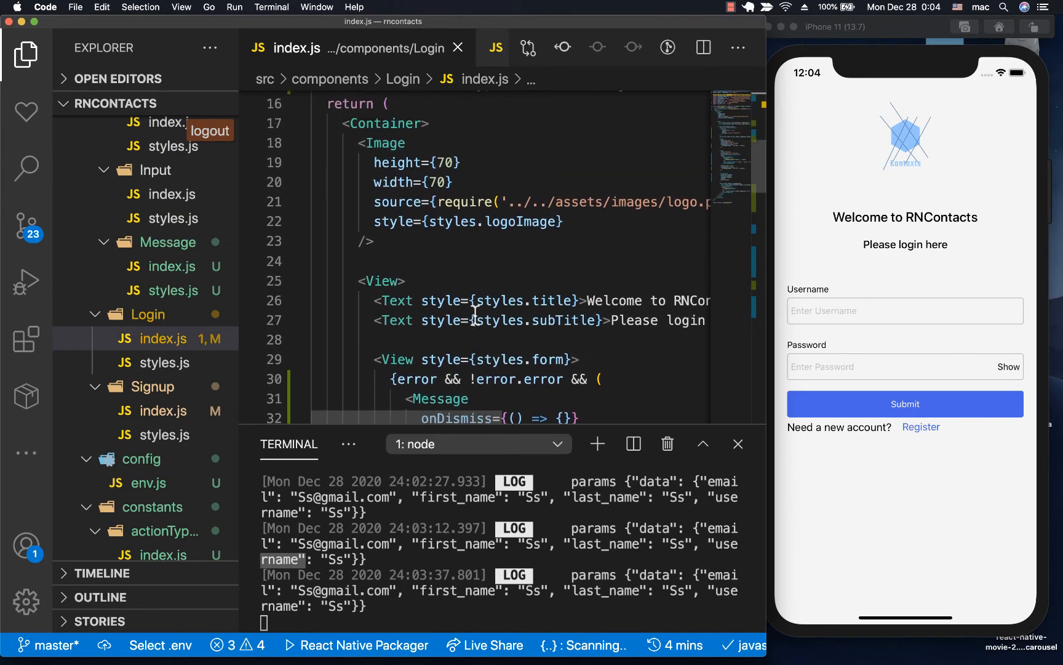
scroll(down, 3)
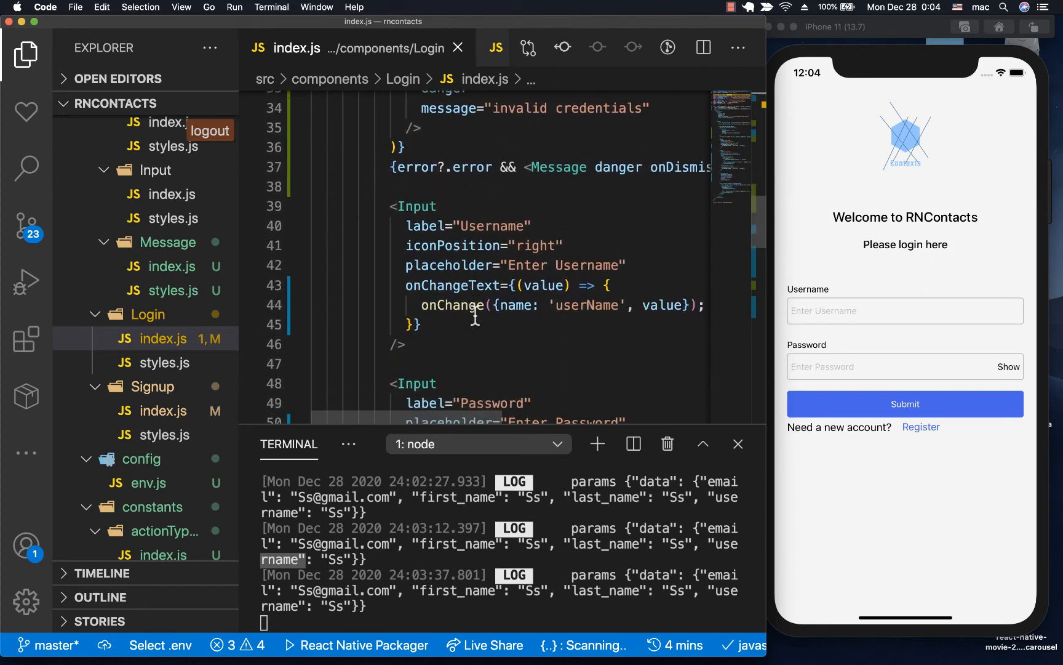
text(value={)
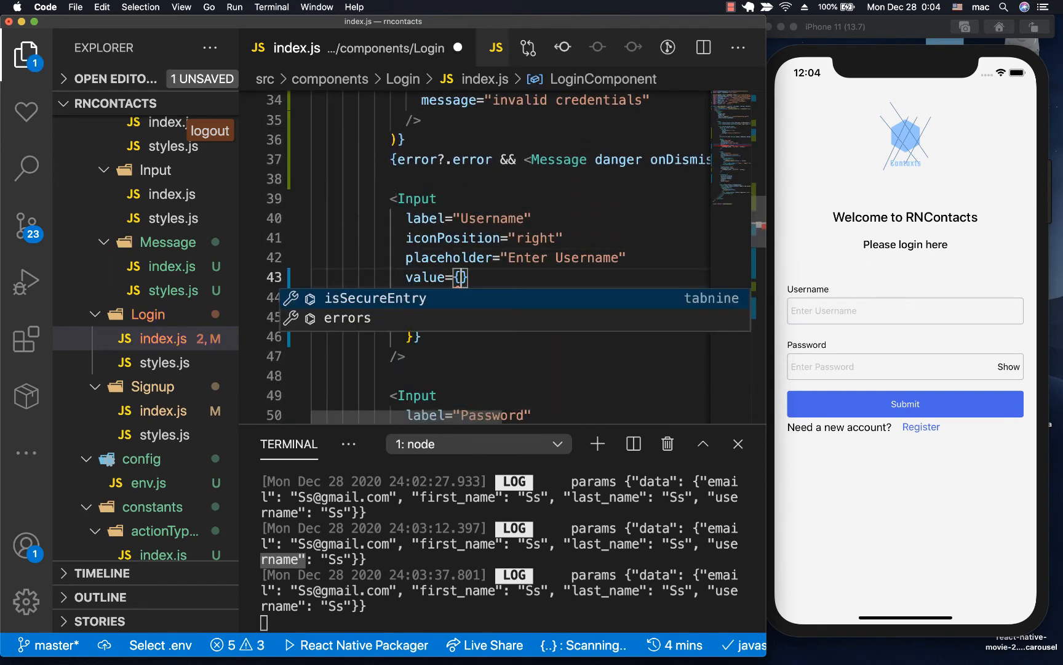
text(form.)
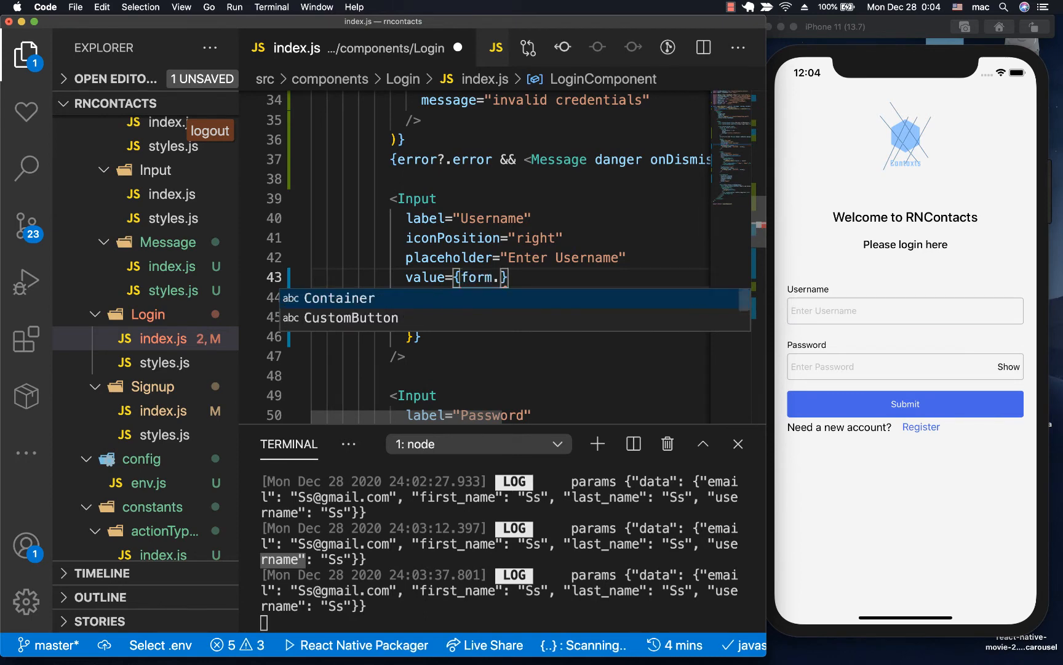
text(y)
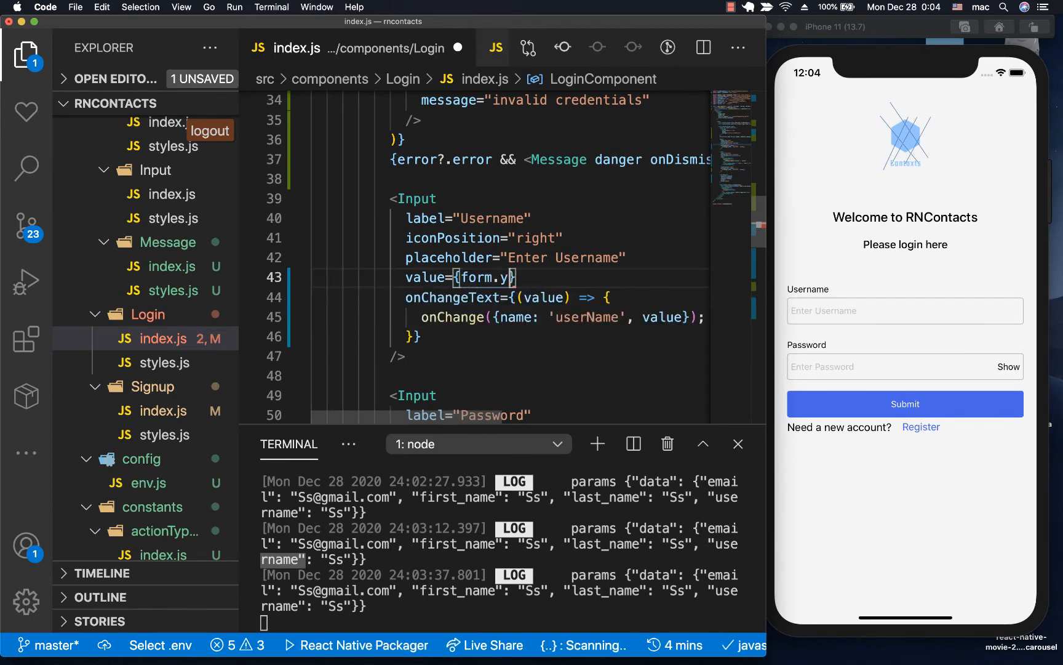
text(serName || ')
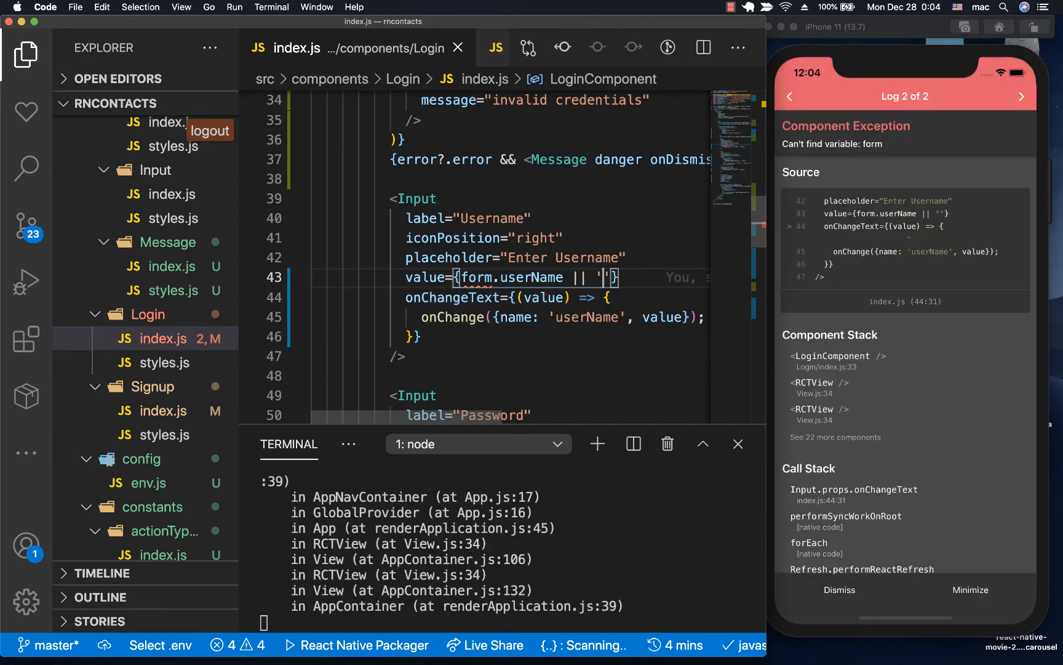
key(Backspace)
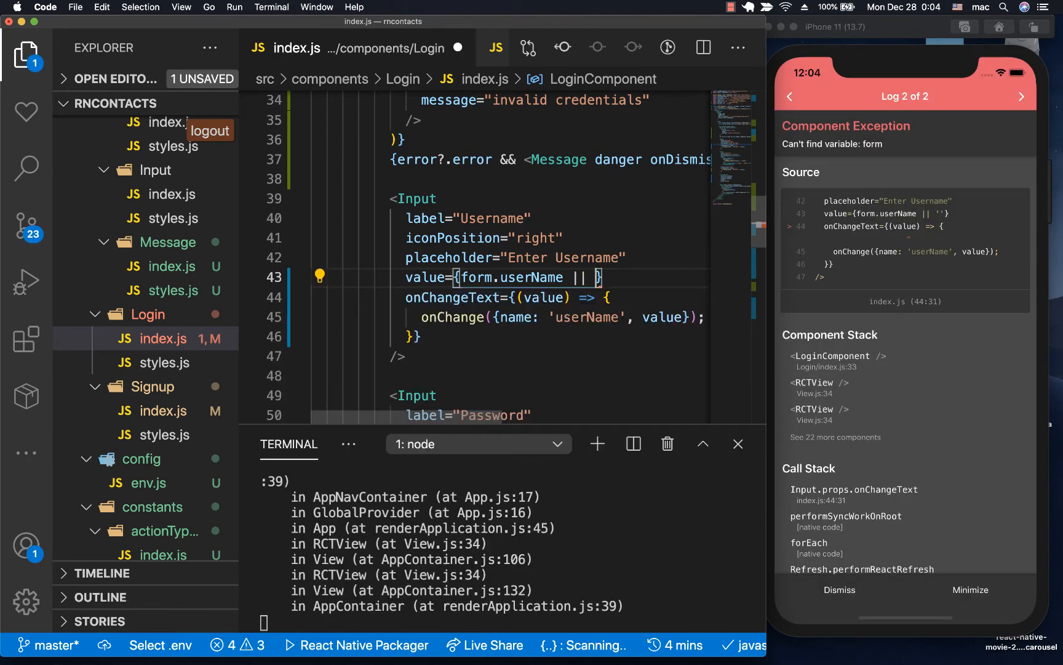
text(null)
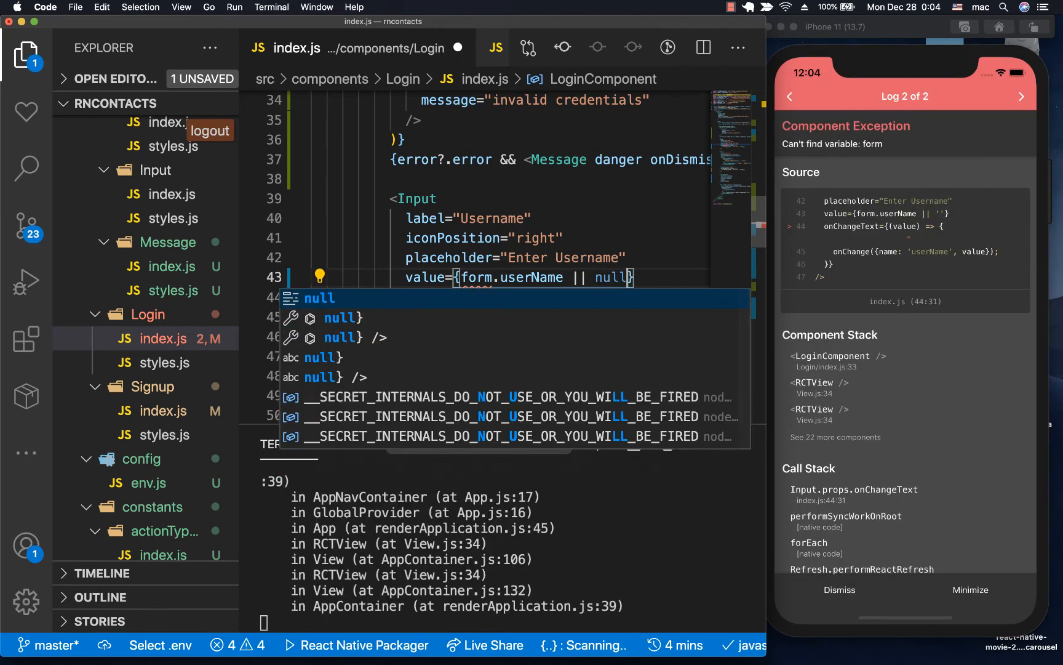
double_click(476, 277)
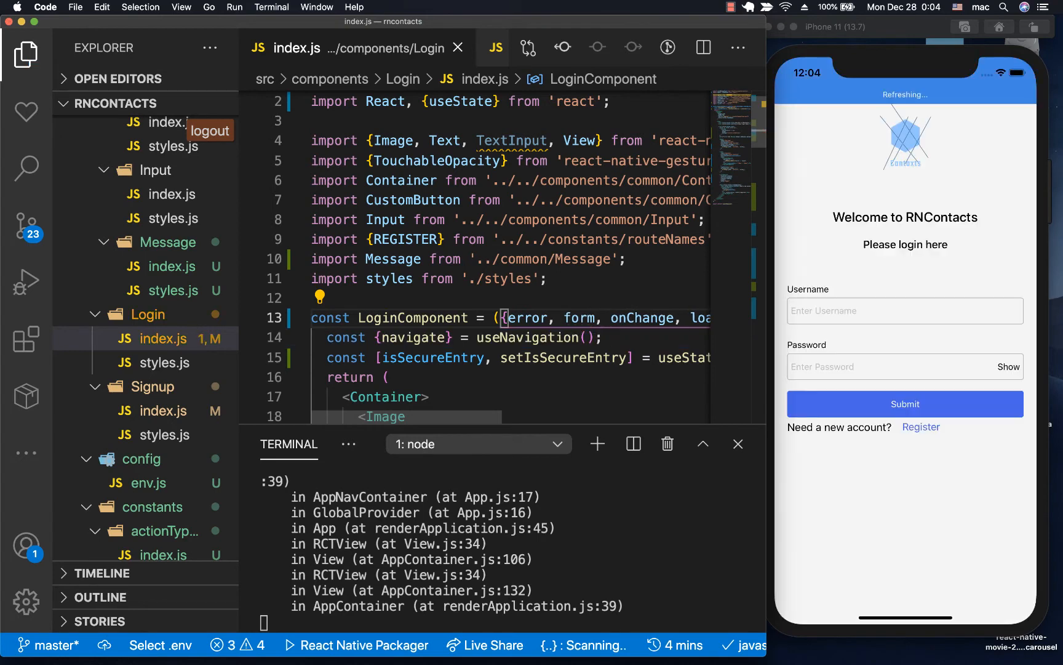
Step: Register Bb, sign in with the prefilled username and password, then log out and confirm OK
click(921, 426)
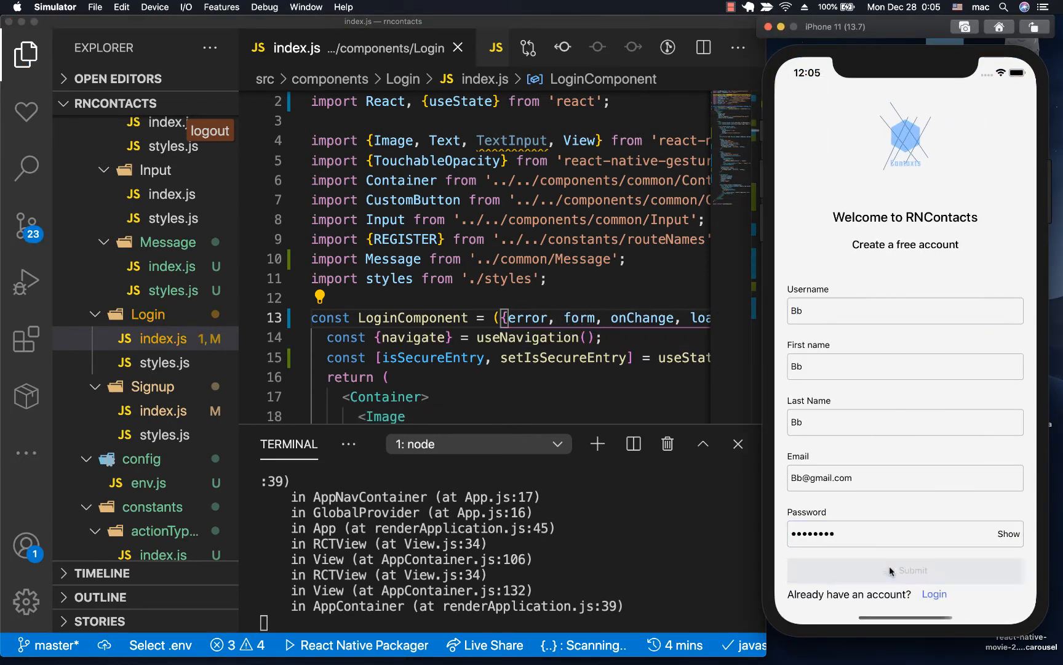
click(935, 593)
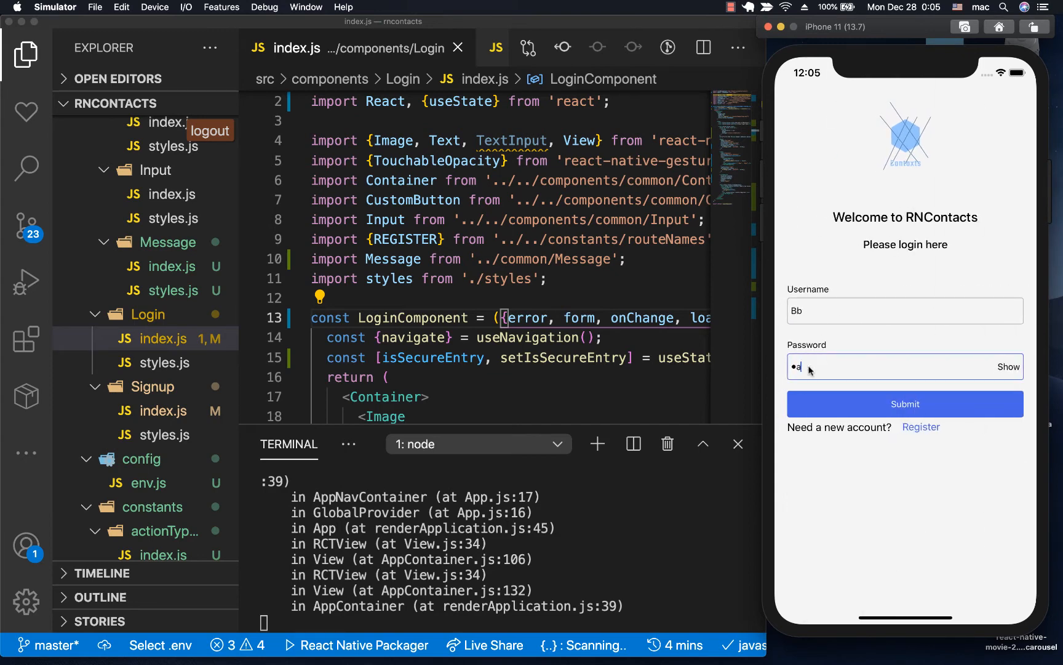
click(904, 403)
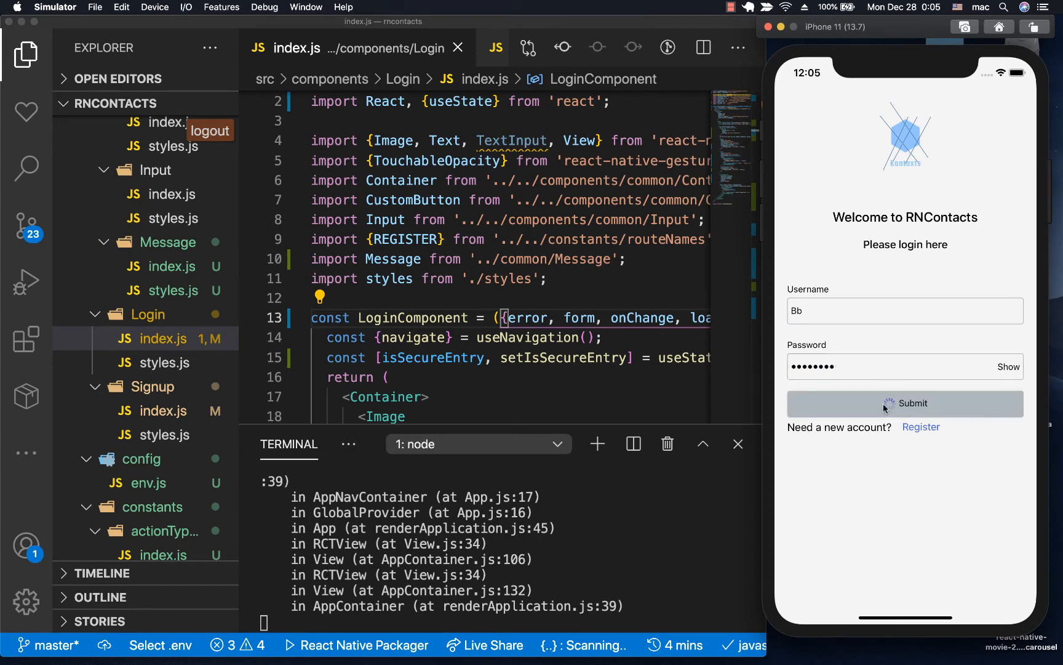
click(905, 403)
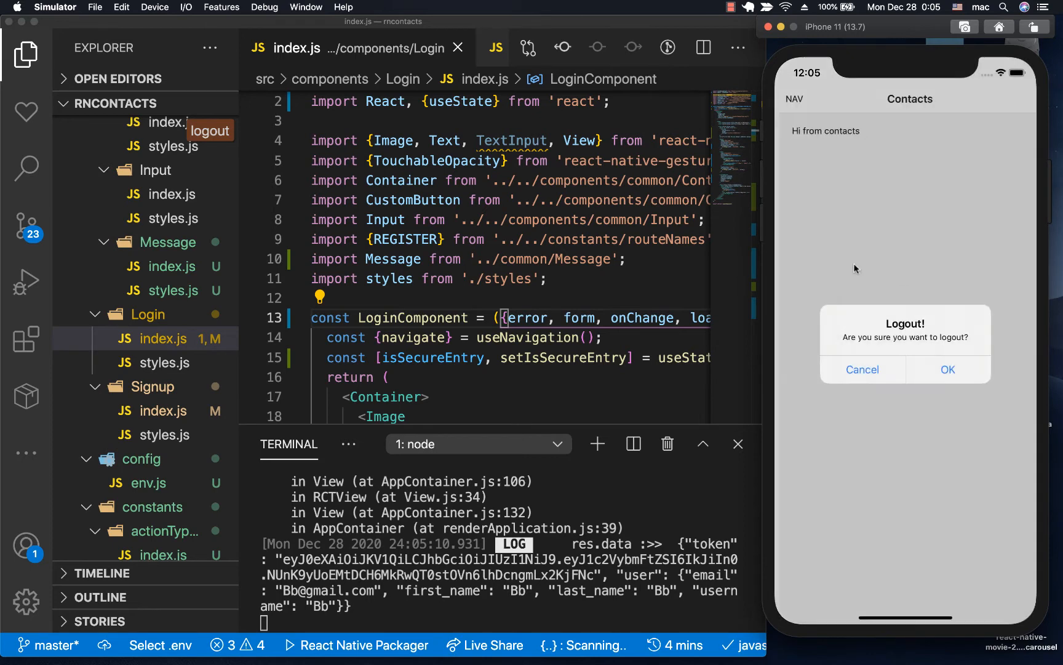
click(947, 370)
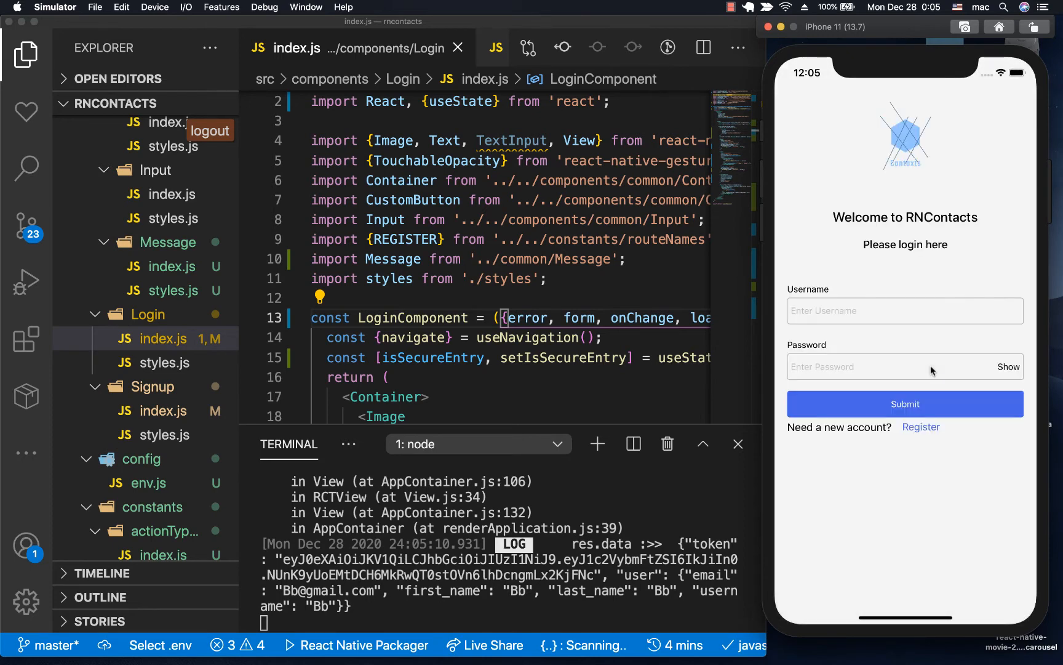
mouse_move(619, 310)
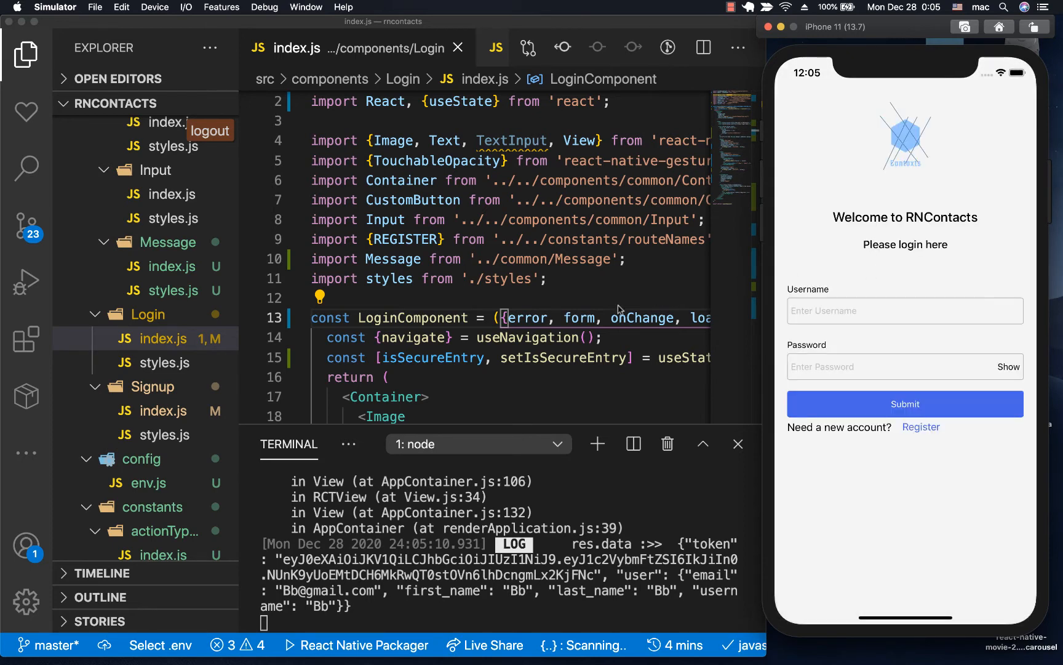
Step: Replace the old error text with a {justSignedUp} success Message 'Account created successfully' in LoginComponent
text(has)
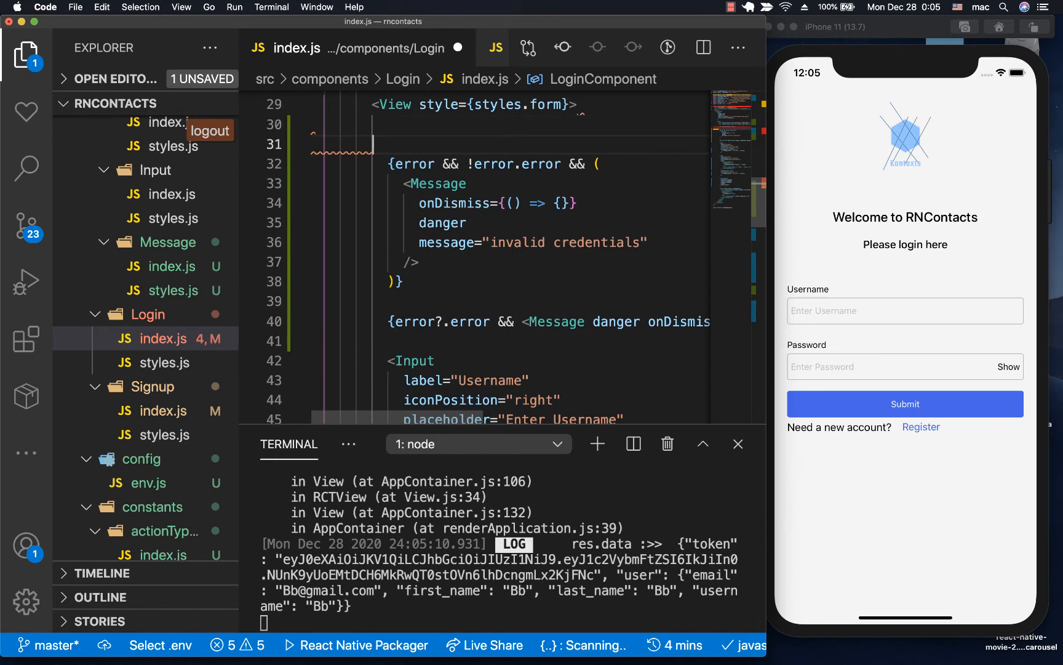
text({justSignedUp})
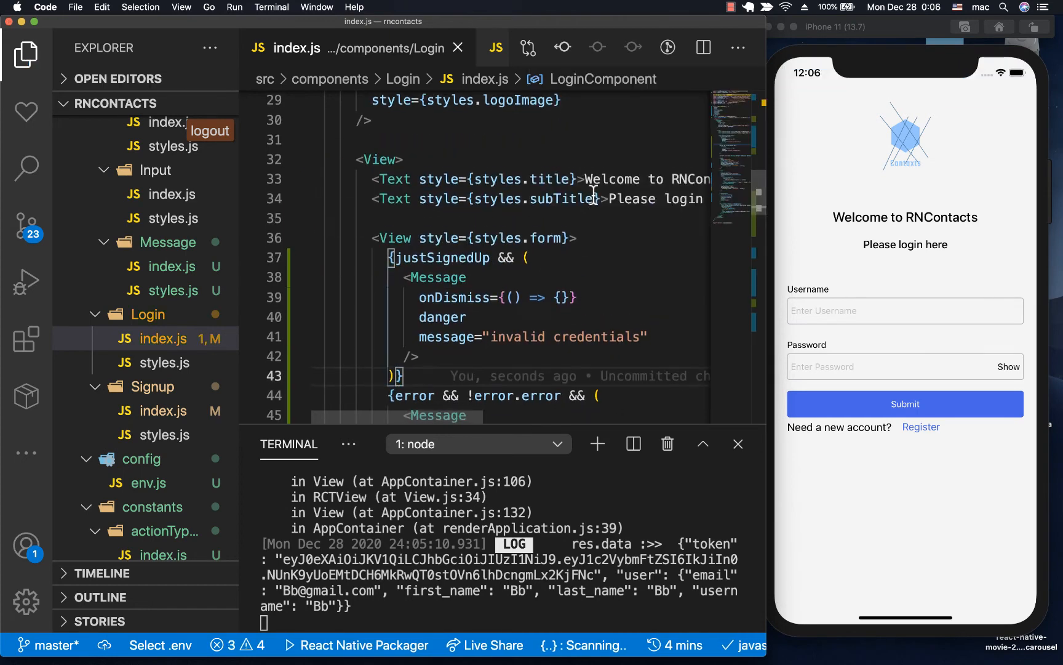
text(s)
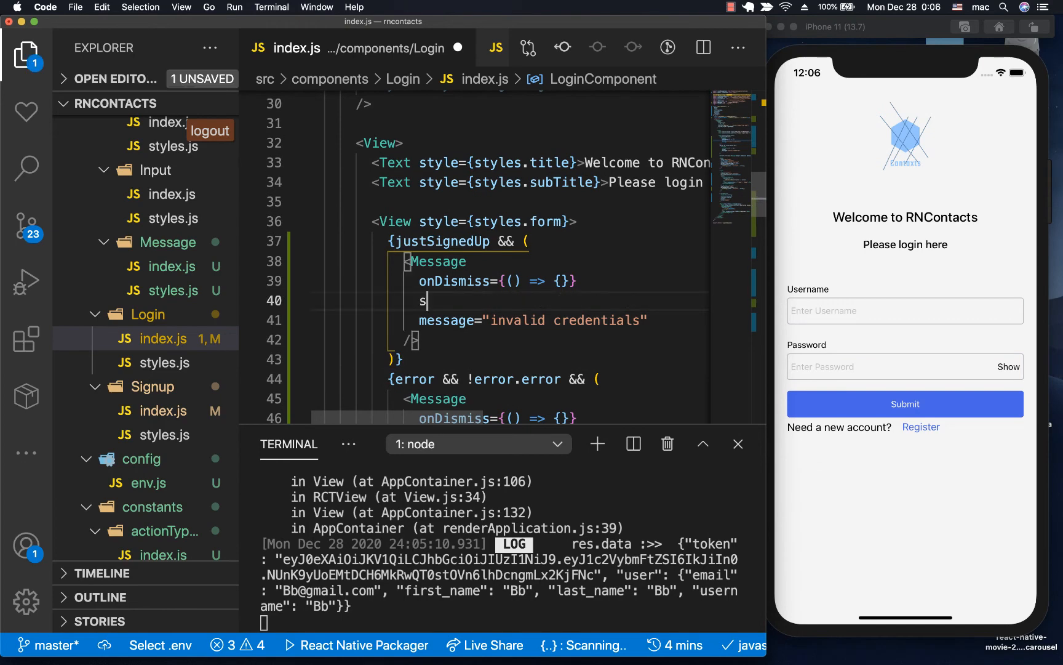
text(uccess)
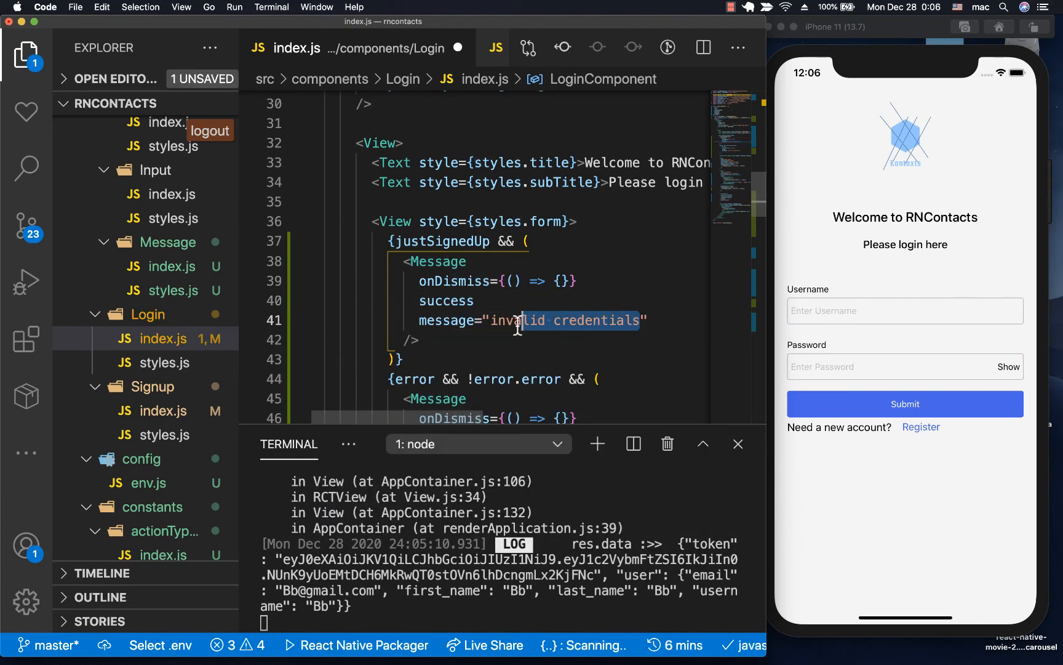
key(Delete)
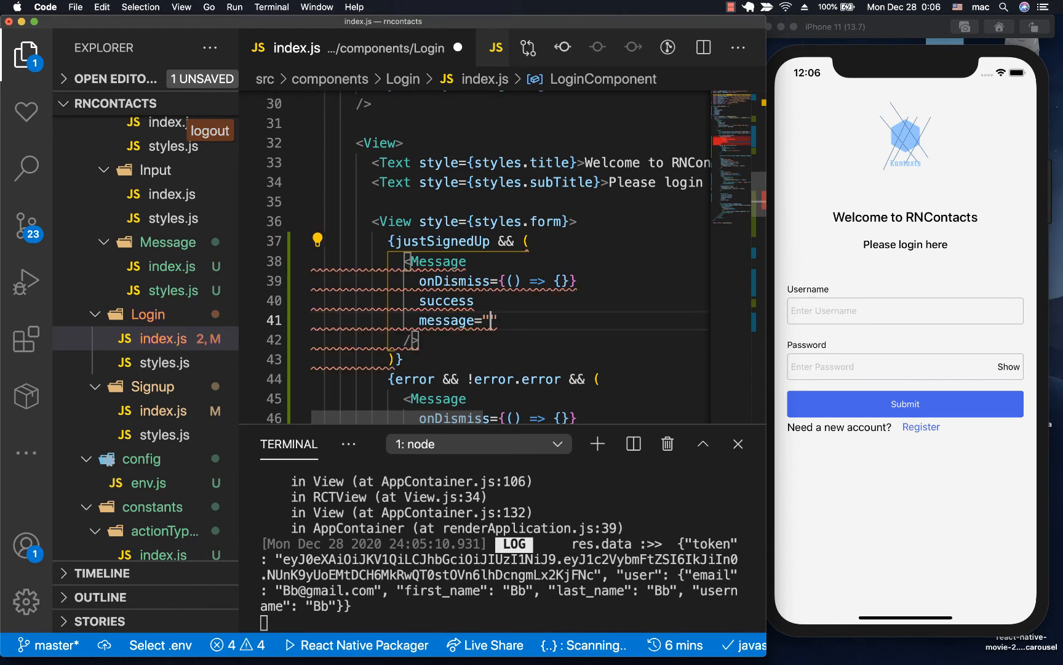
text(Account created successfully)
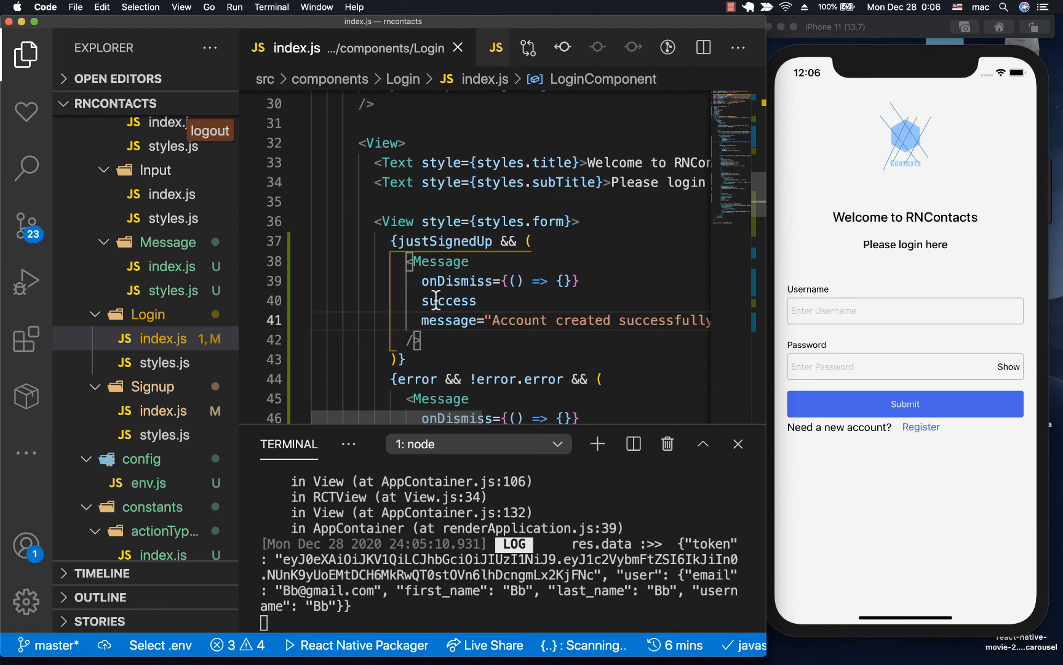
double_click(445, 241)
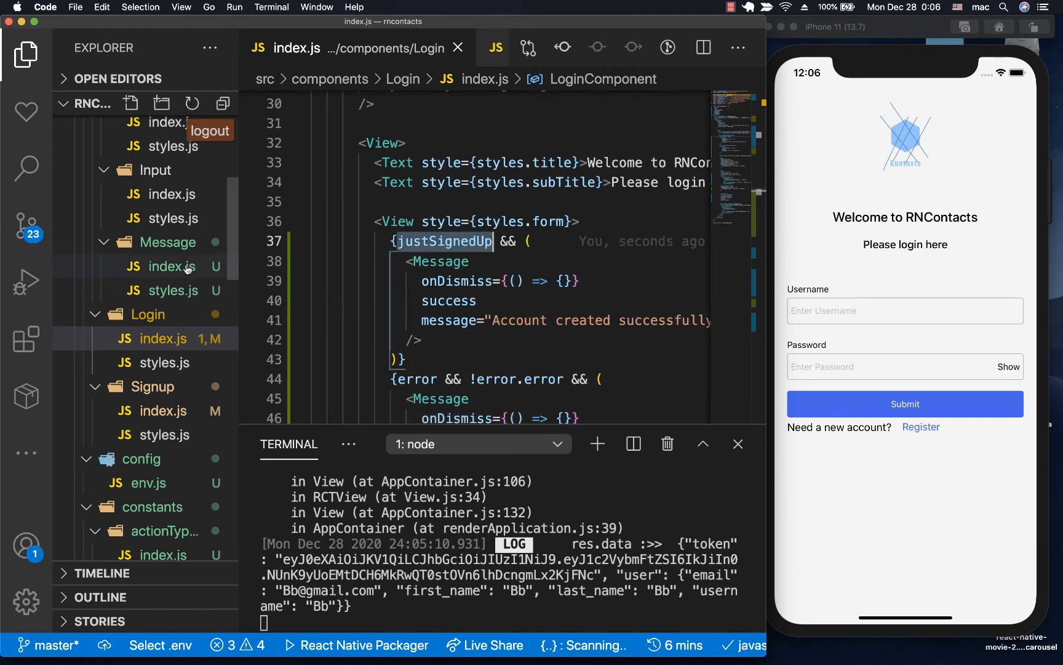
Step: In screens/Login/index.js, add justSignedUp state and set it true when registration data arrives
click(161, 360)
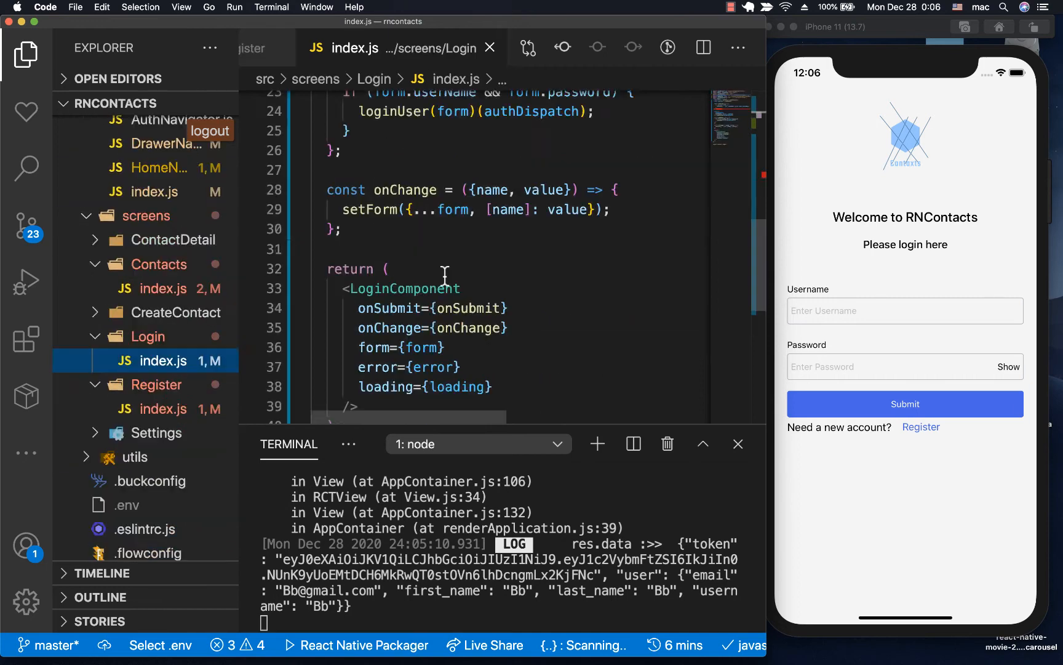
text(justSignedUp)
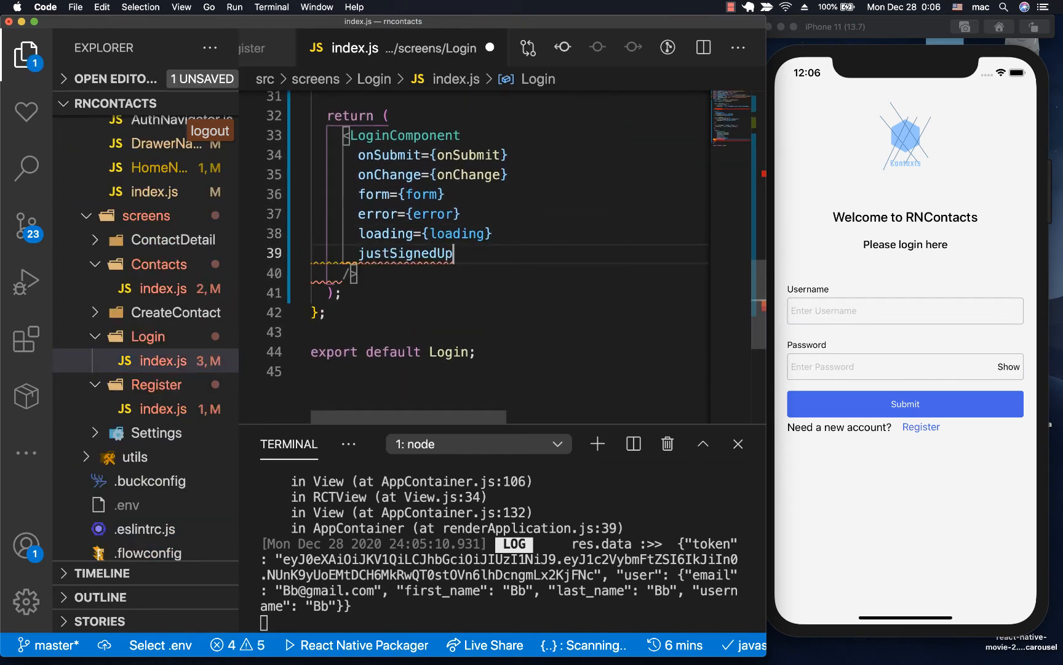
text(={p)
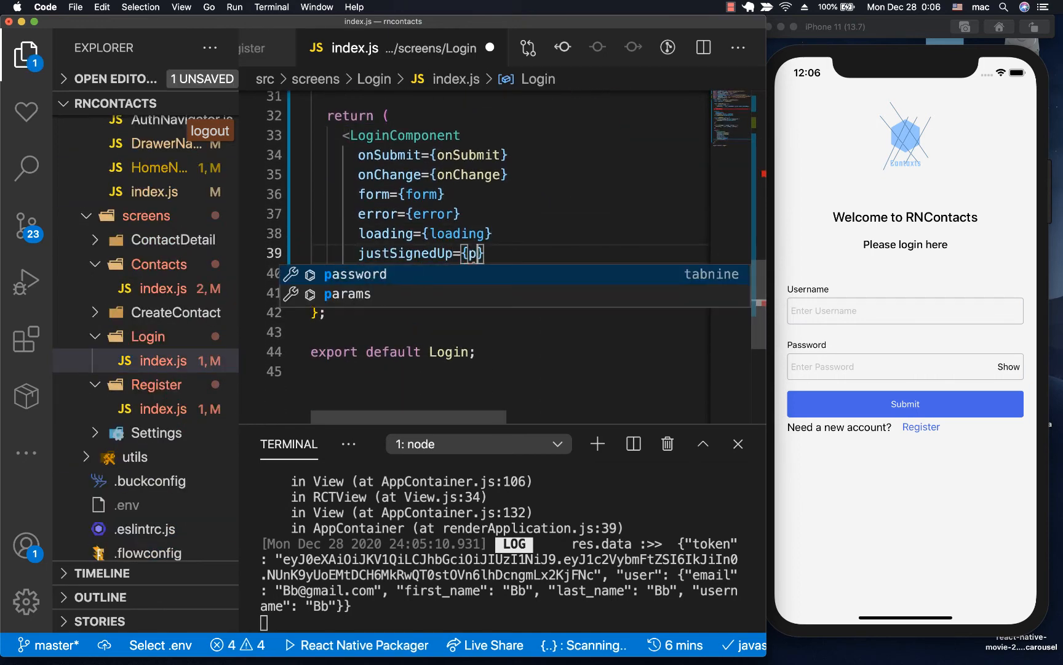
text(params.justSignedUp)
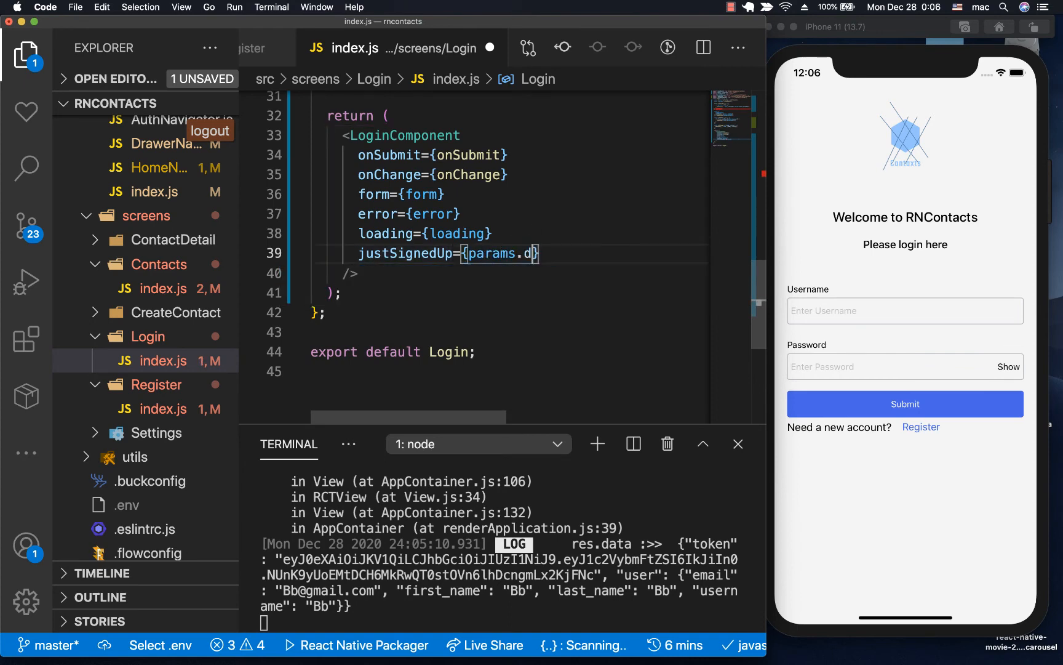
text(ata)
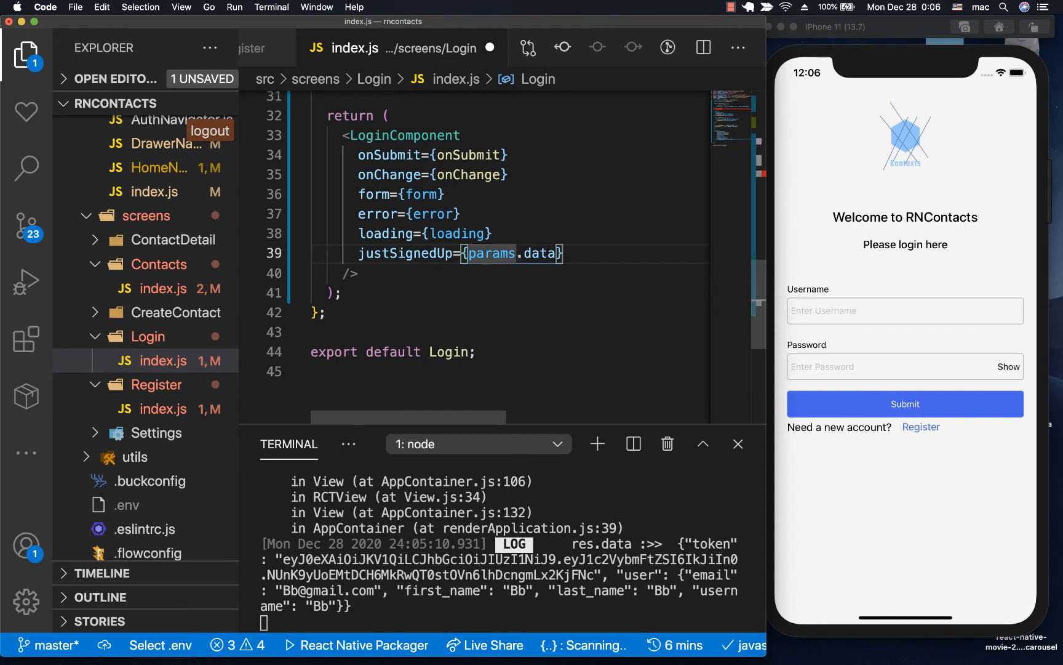
text(?)
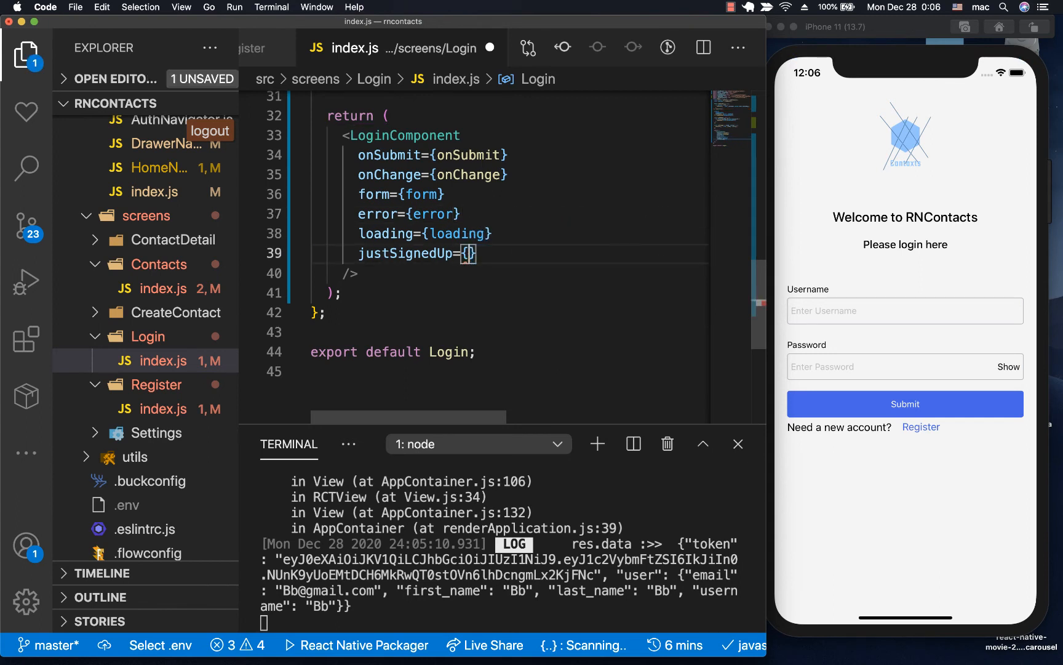
text(justSignedUp)
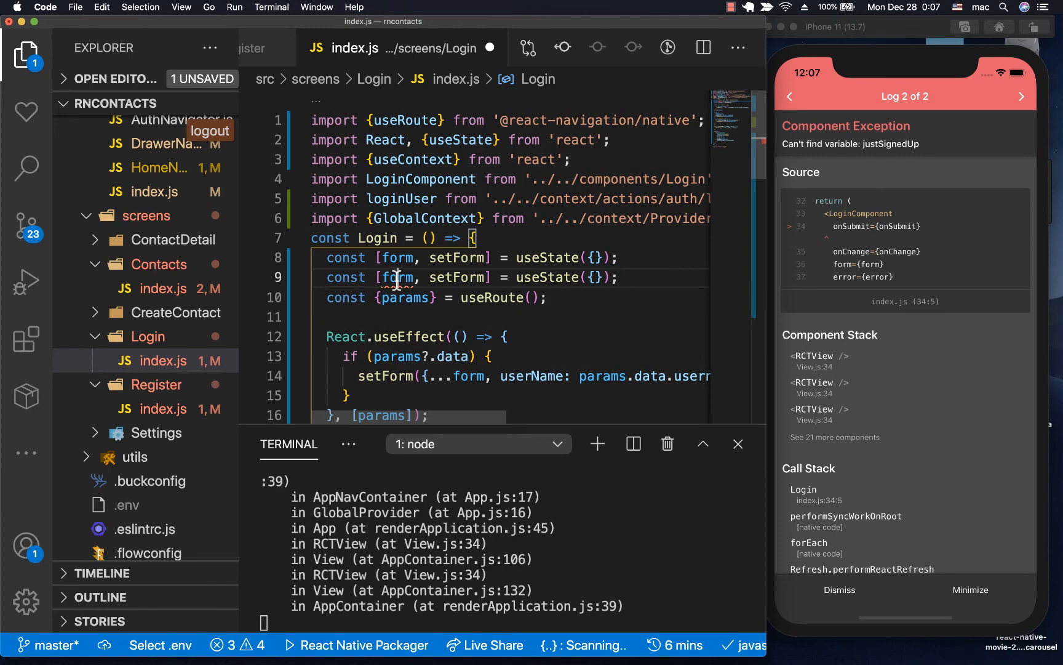
text(justSignedUp)
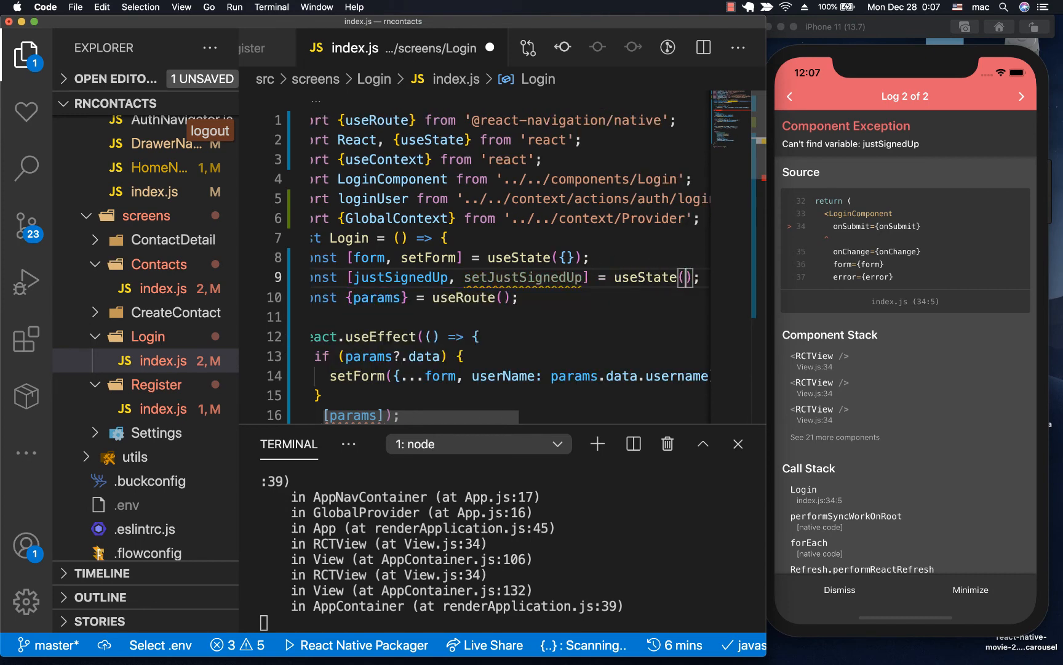
text(false)
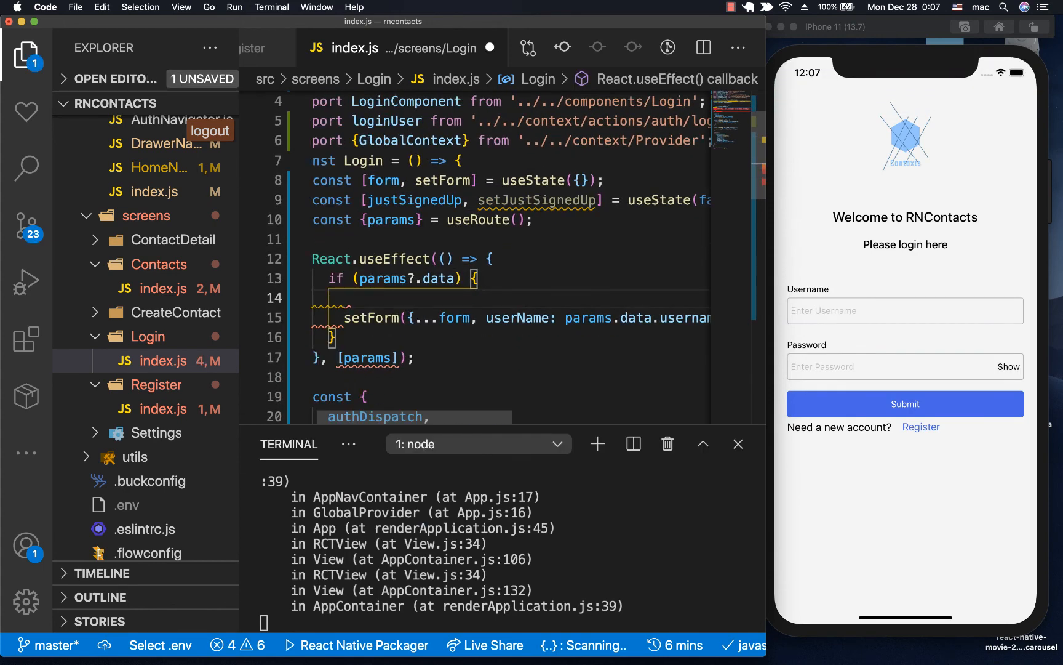
text(setJustSignedUp(true);)
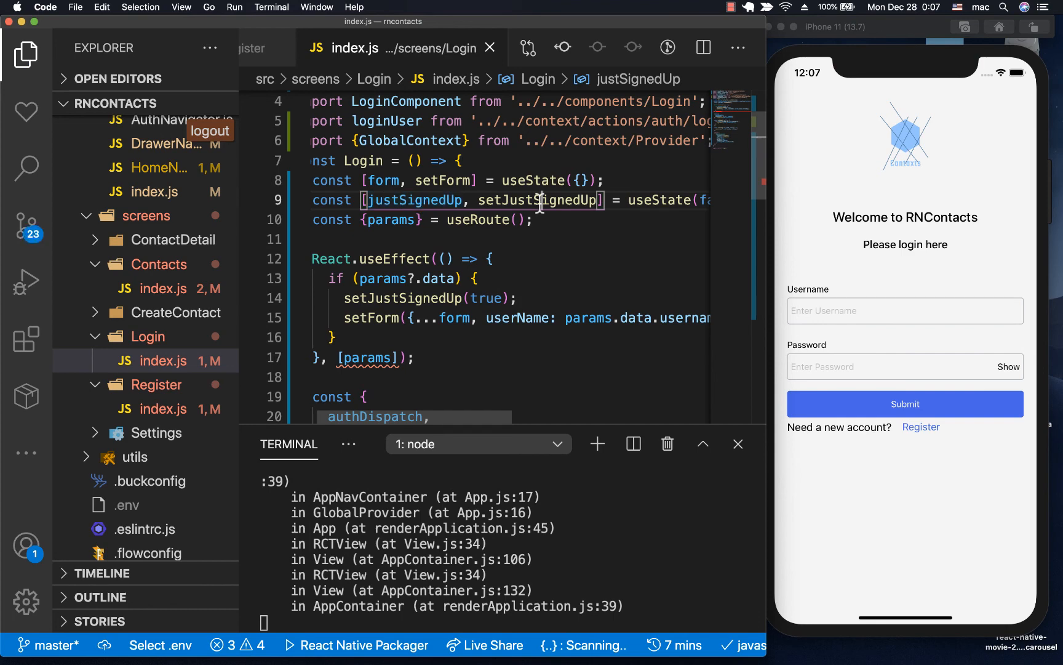
Step: Reset justSignedUp with setJustSignedUp(false) inside the onChange handler
scroll(down, 3)
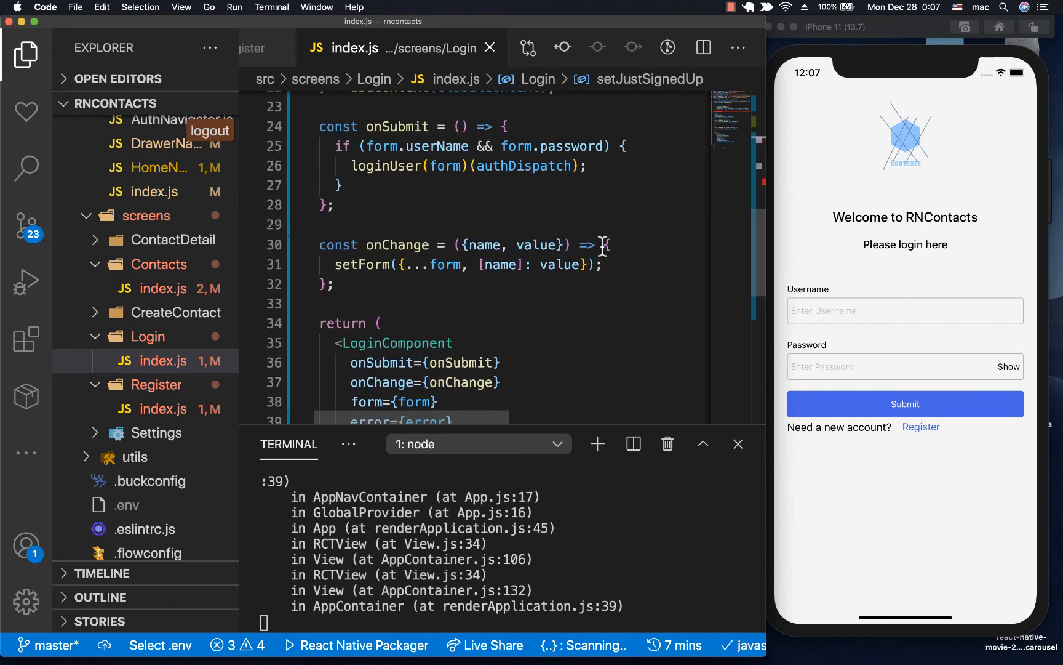
key(enter)
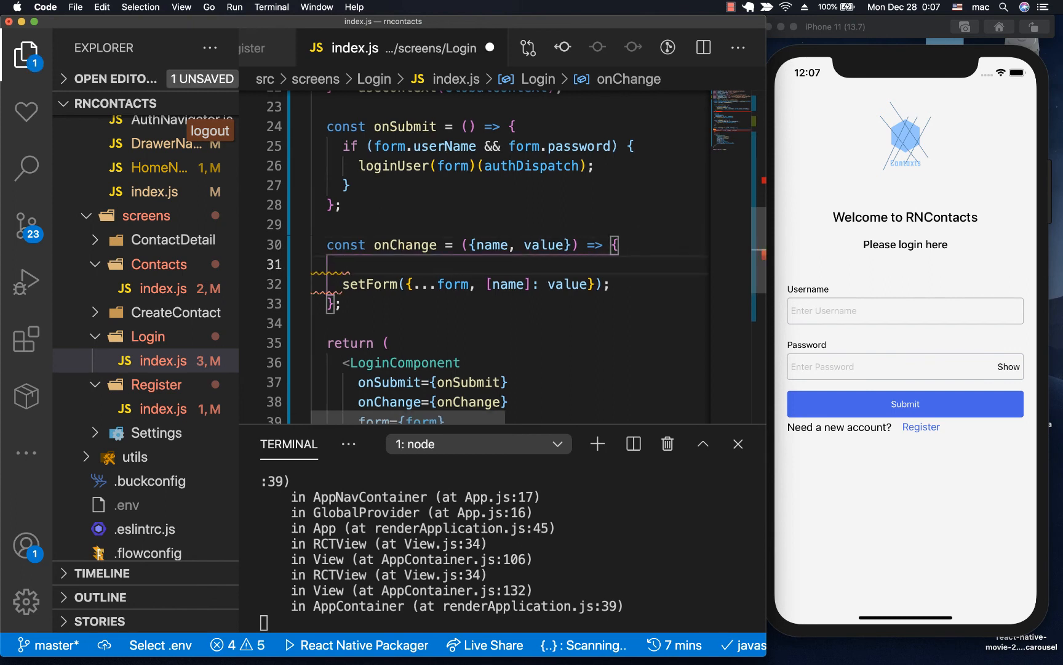
text(setJustSignedUp))
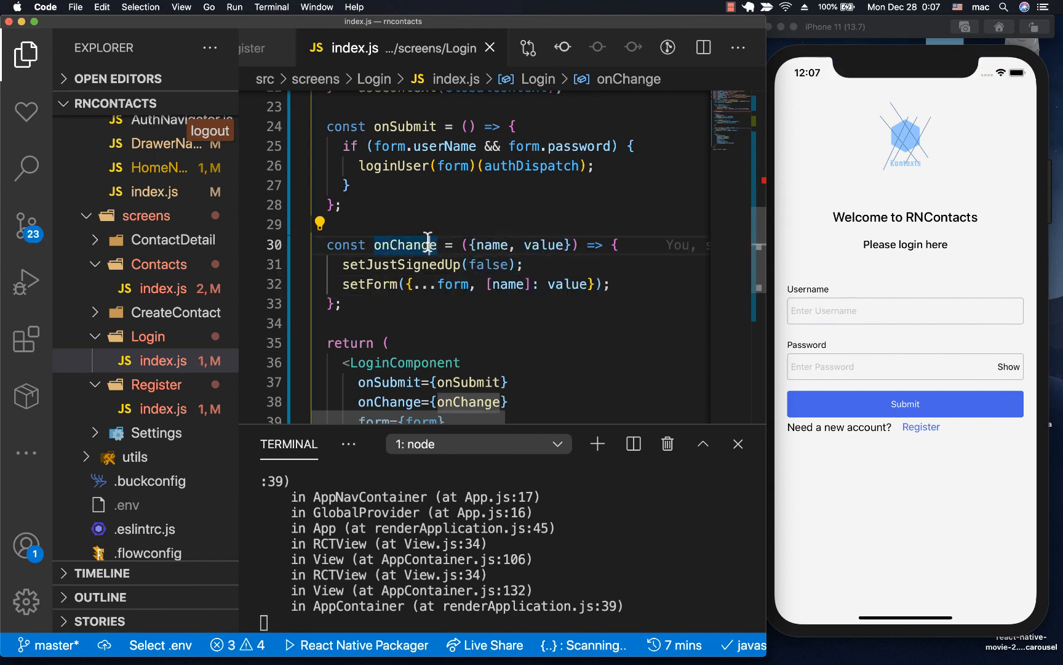
Step: Register account Ww, enter the password on the pre-filled Login screen, and submit
click(920, 426)
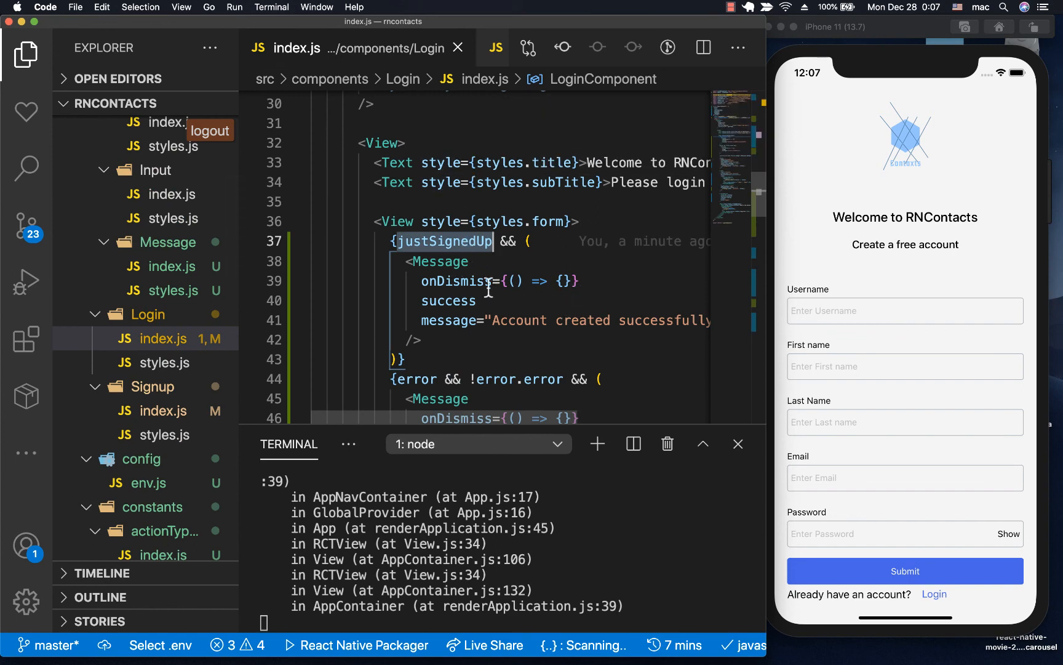
click(903, 311)
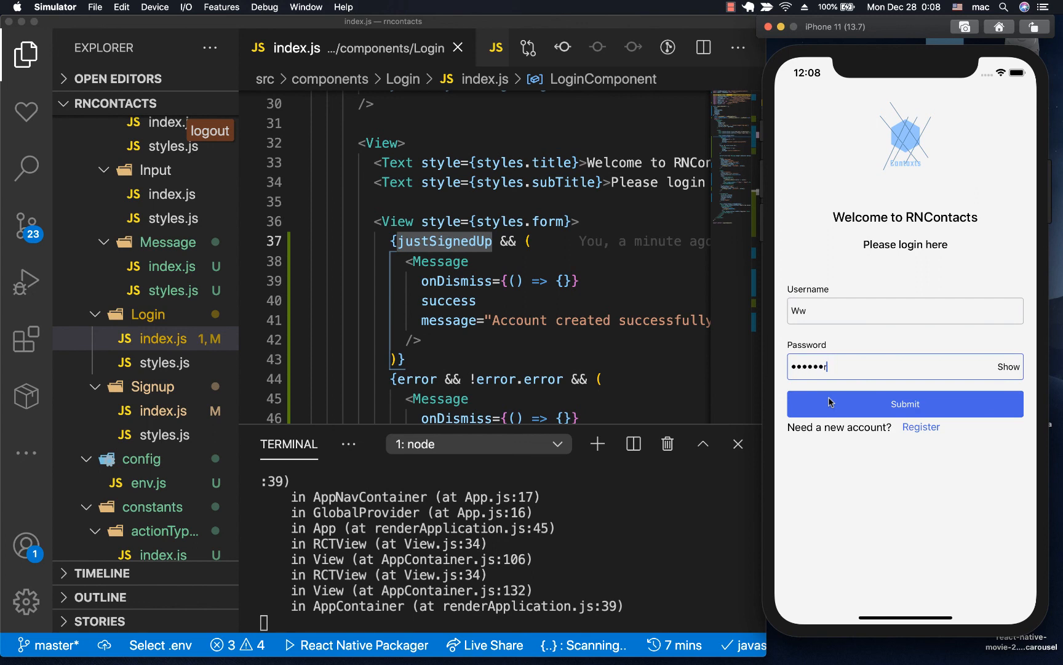
click(905, 404)
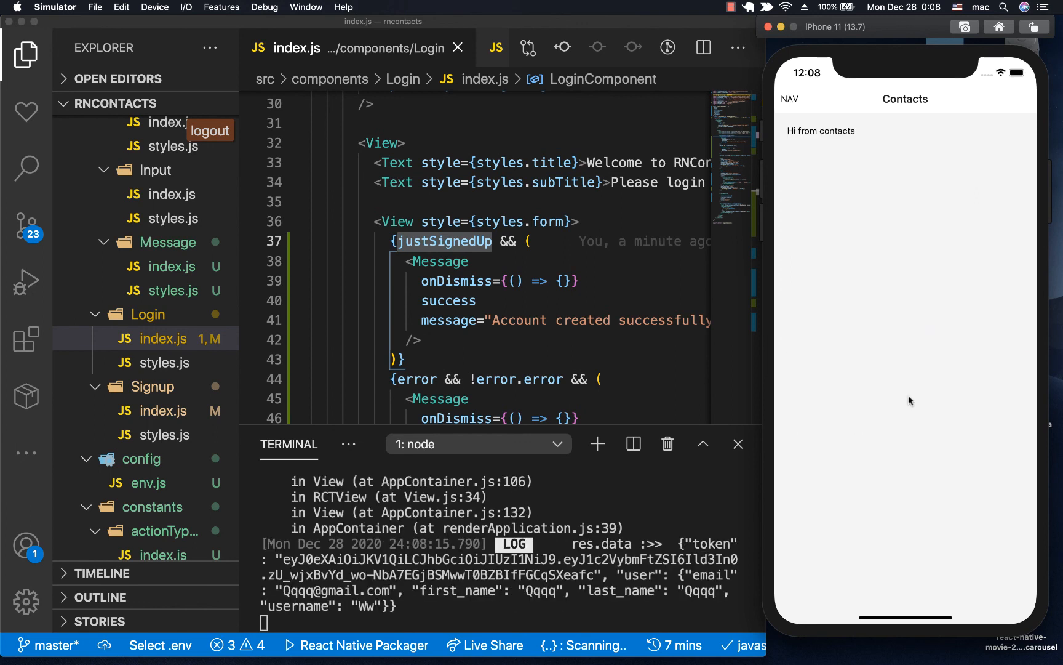
mouse_move(839, 161)
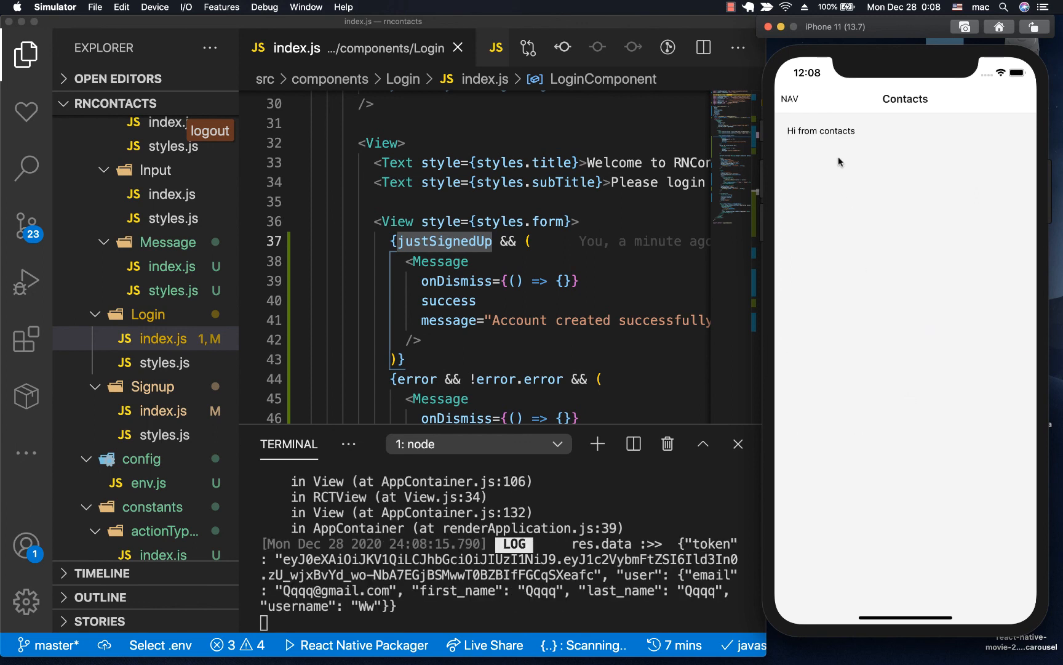